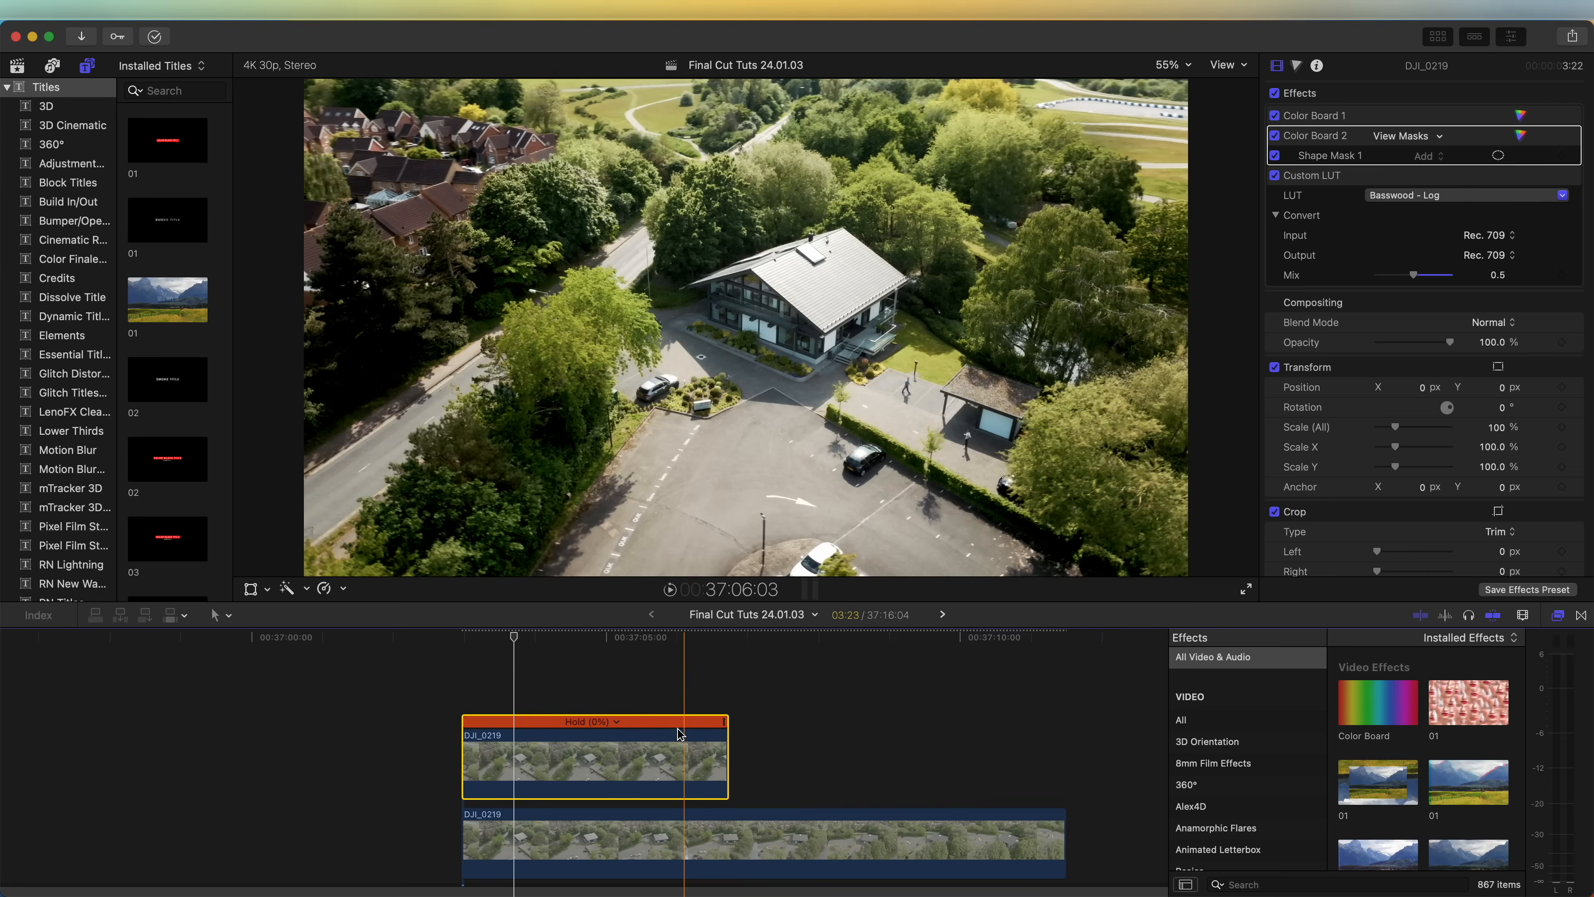
# Save the current drone frame showing the house as a still image via Share
pyautogui.moveTo(679, 734); pyautogui.dragTo(399, 762)
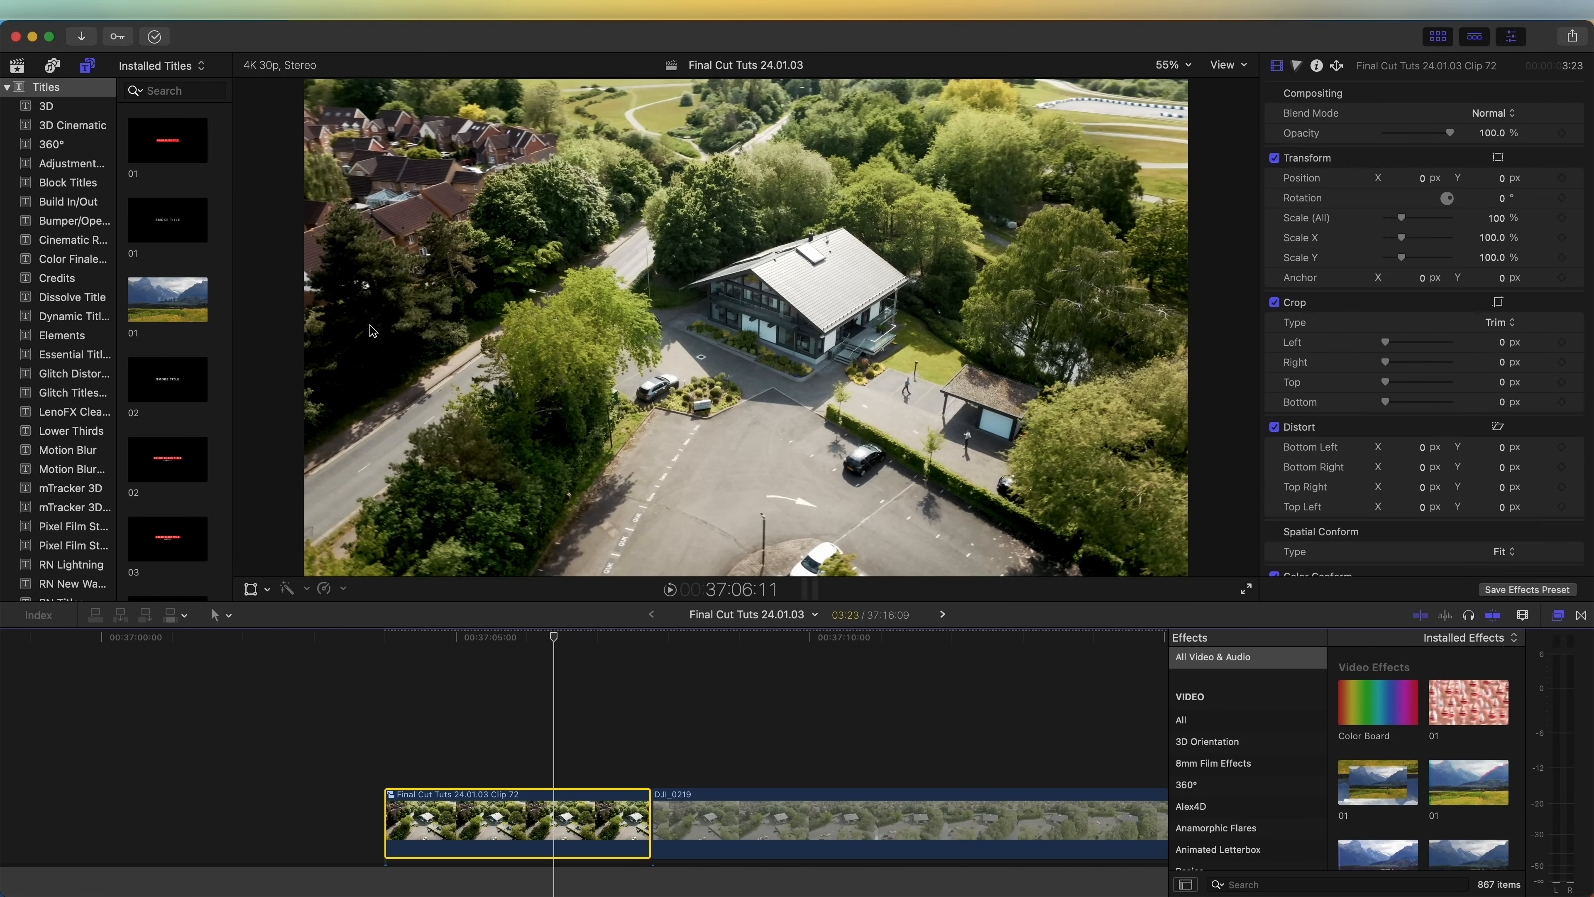
pyautogui.moveTo(998, 310)
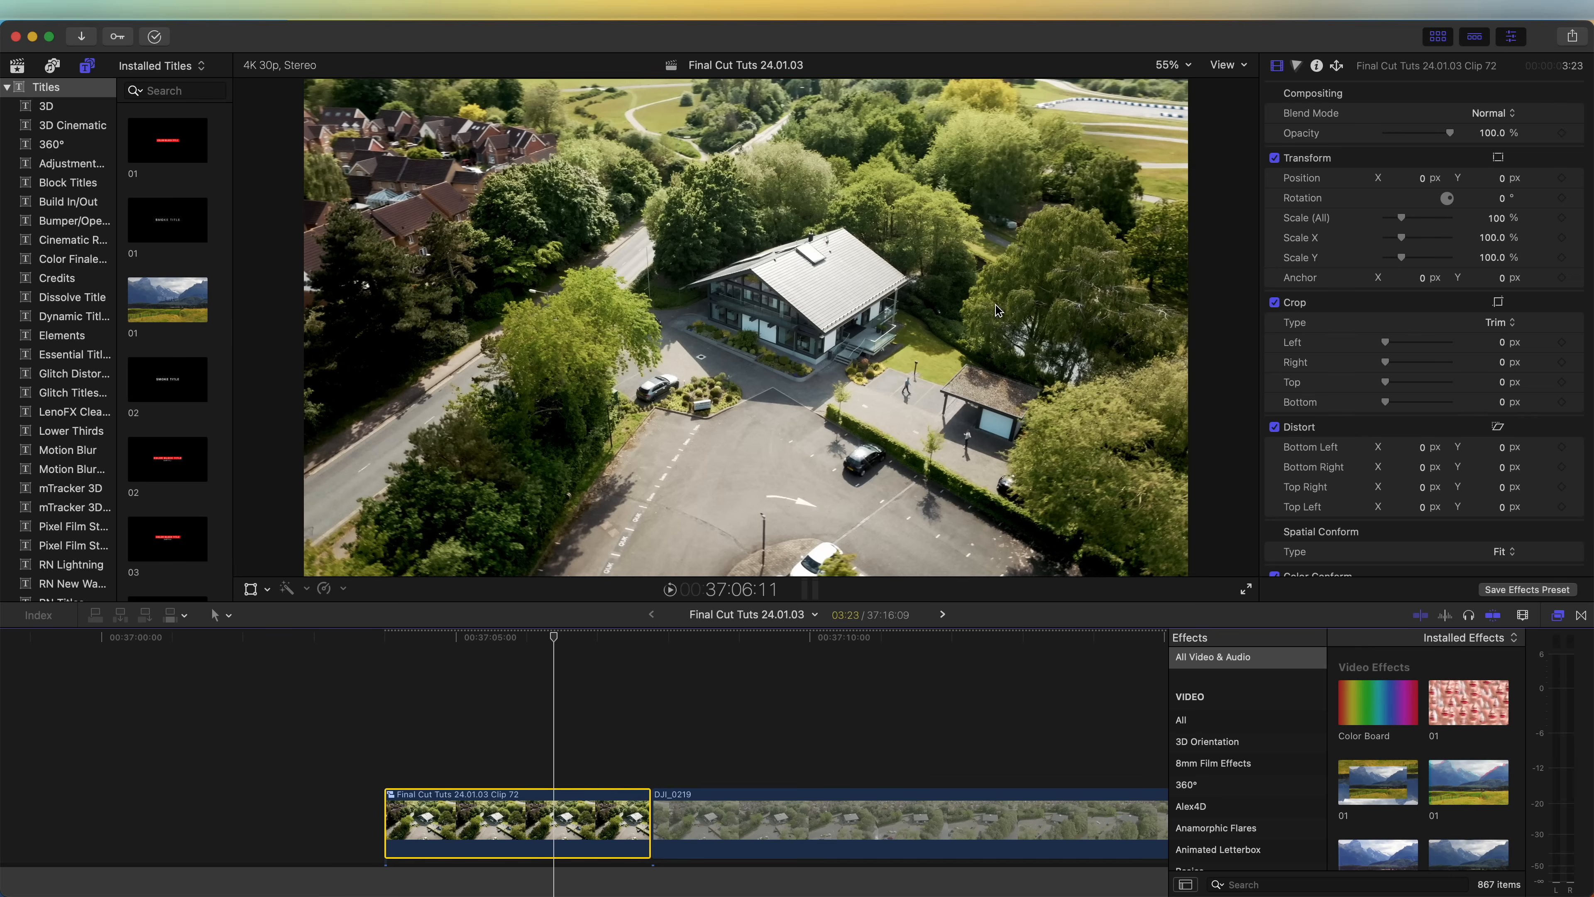
pyautogui.moveTo(703, 286)
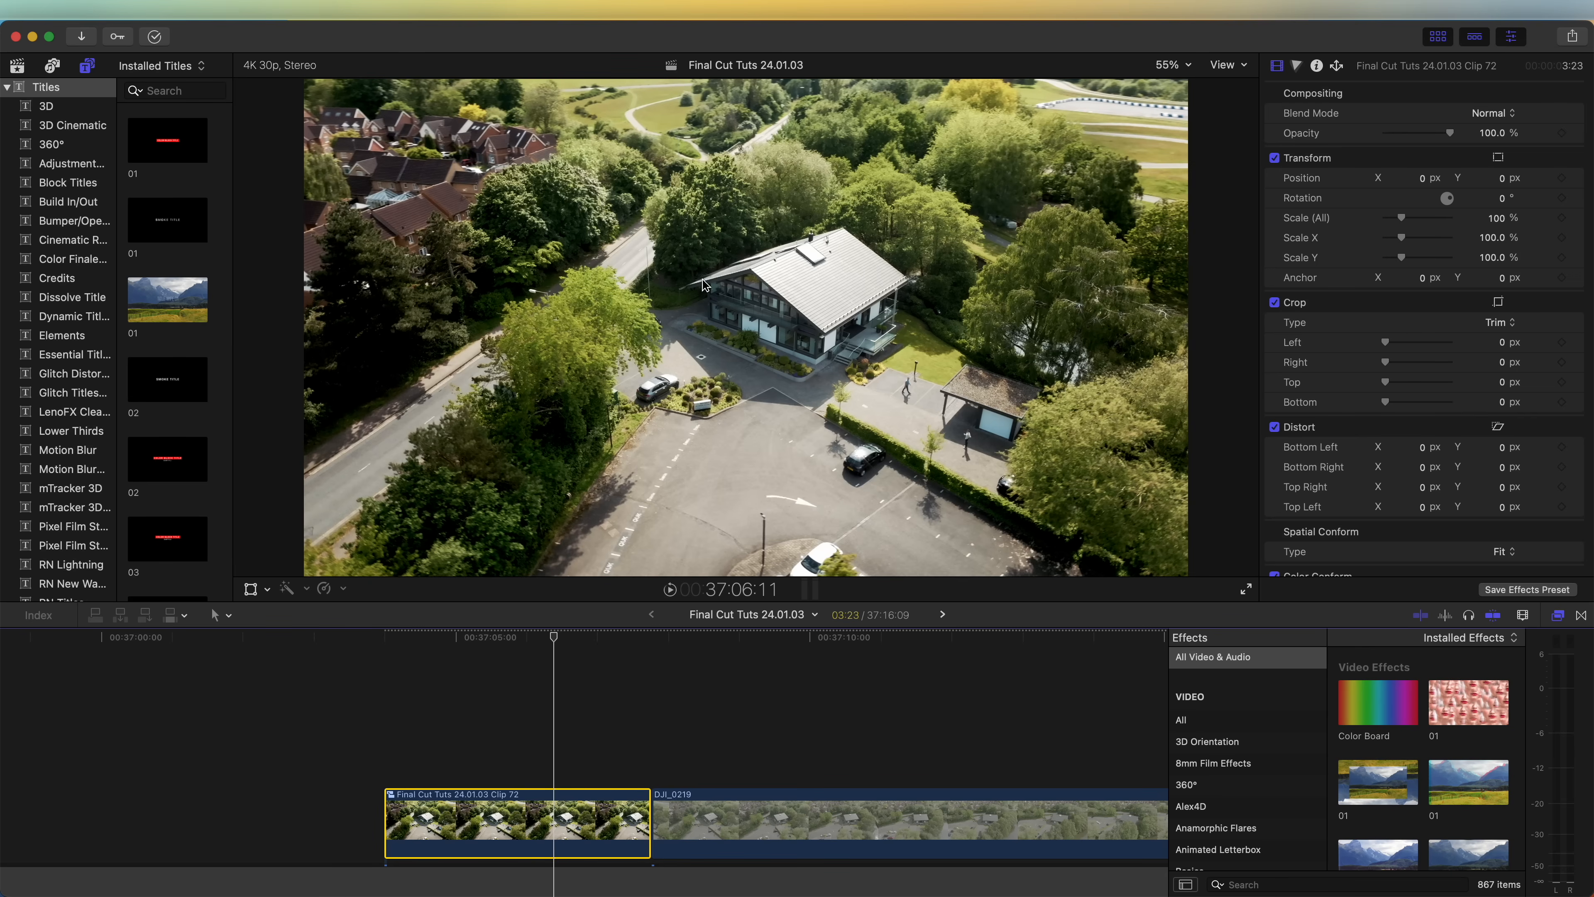
pyautogui.moveTo(791, 325)
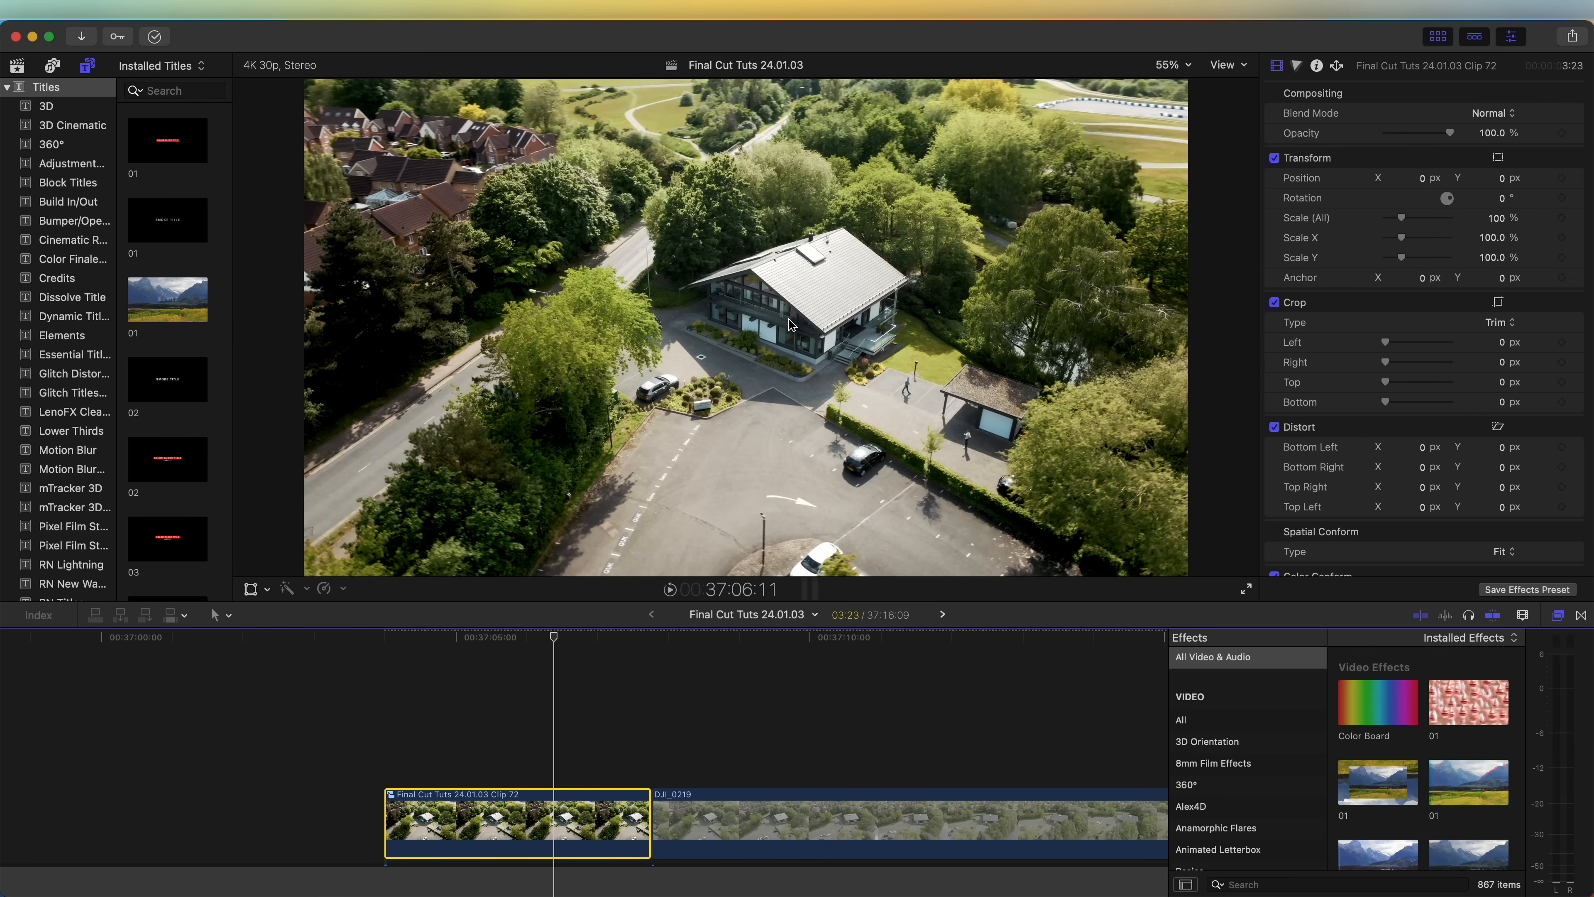
pyautogui.click(1568, 36)
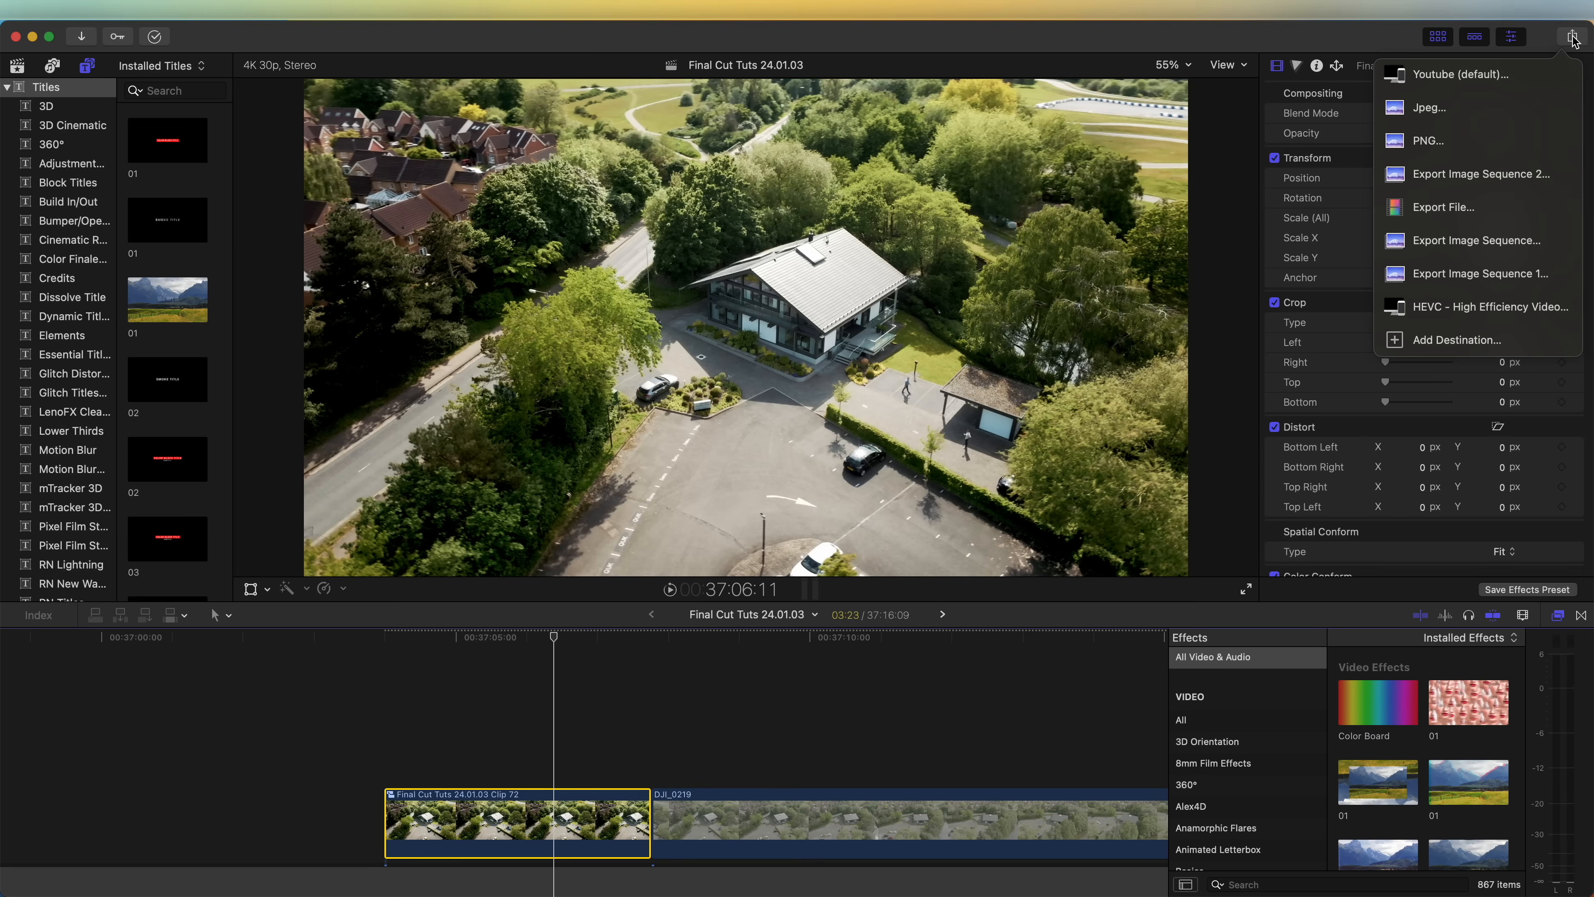
pyautogui.moveTo(1462, 112)
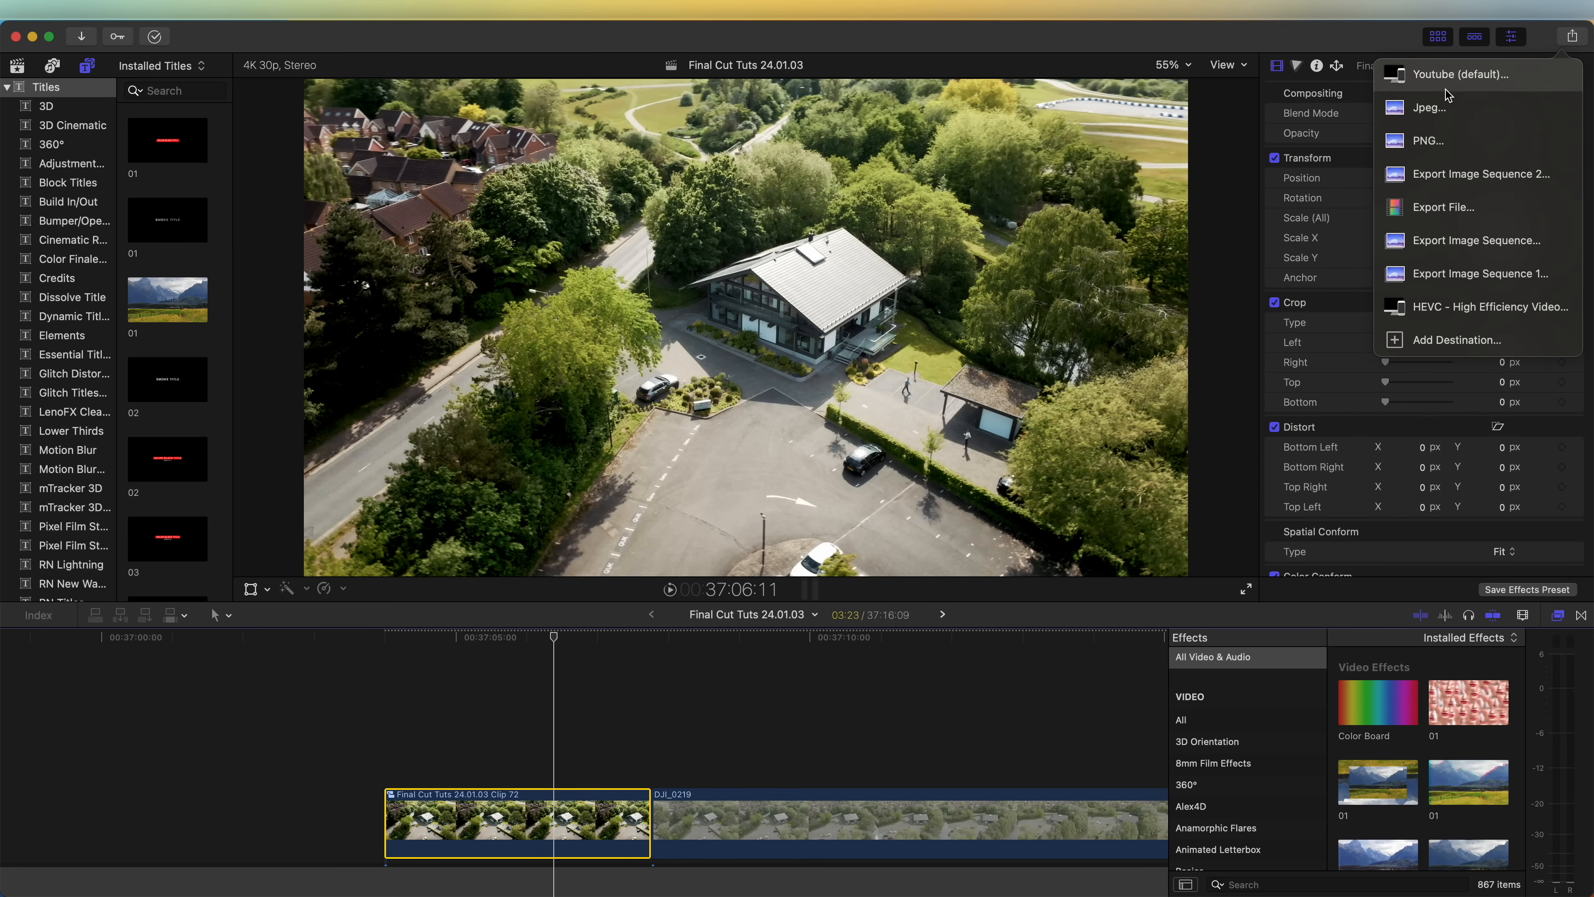
pyautogui.click(1428, 108)
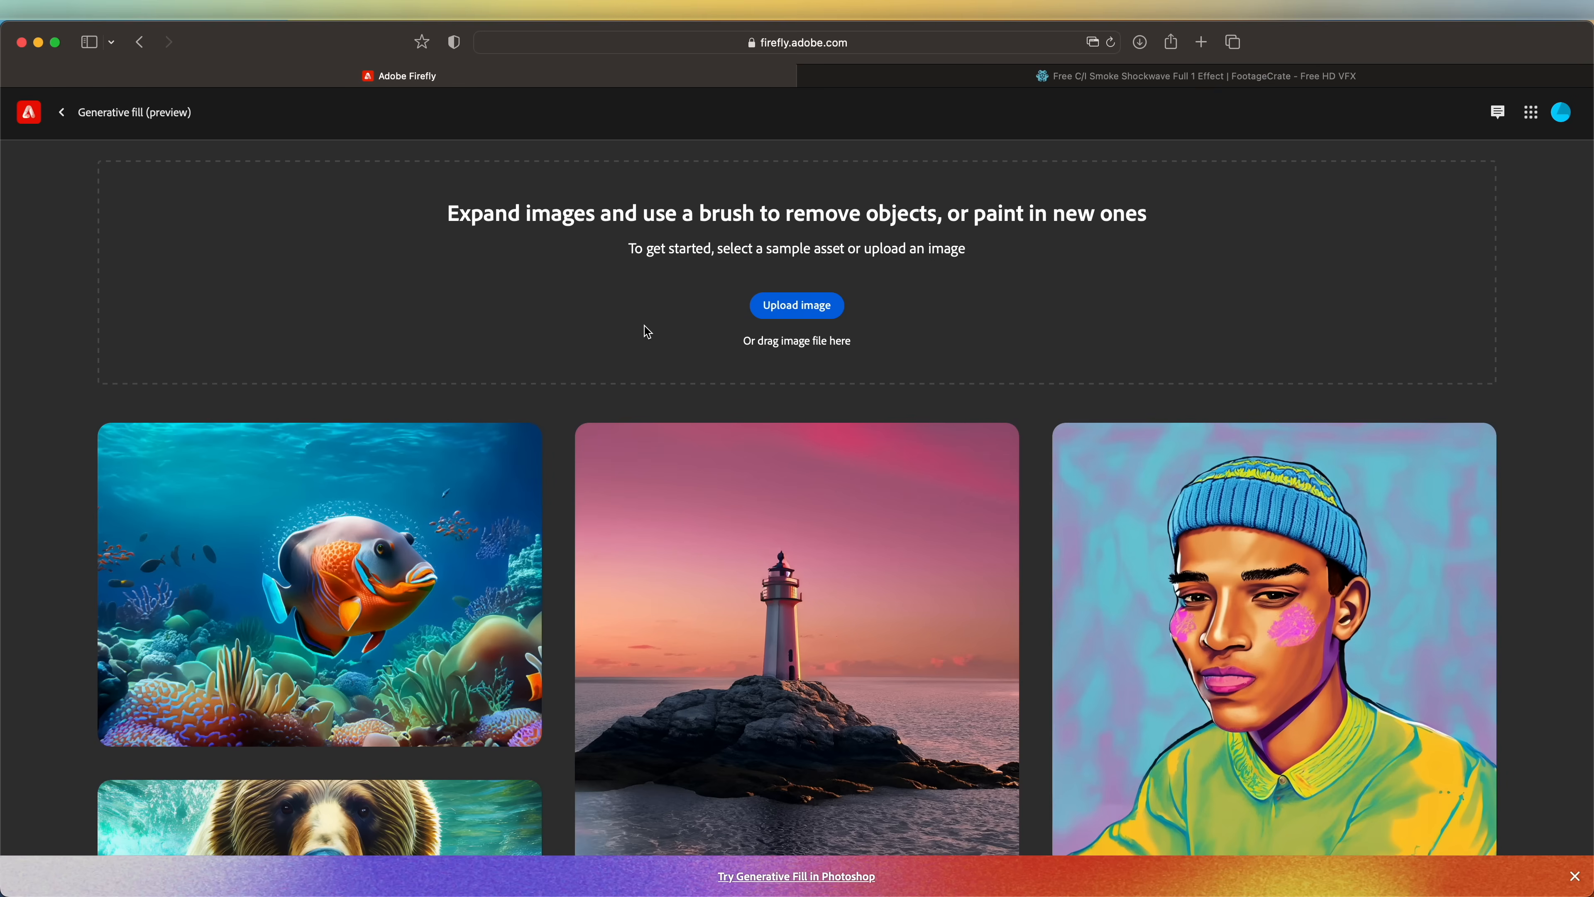
pyautogui.moveTo(775, 58)
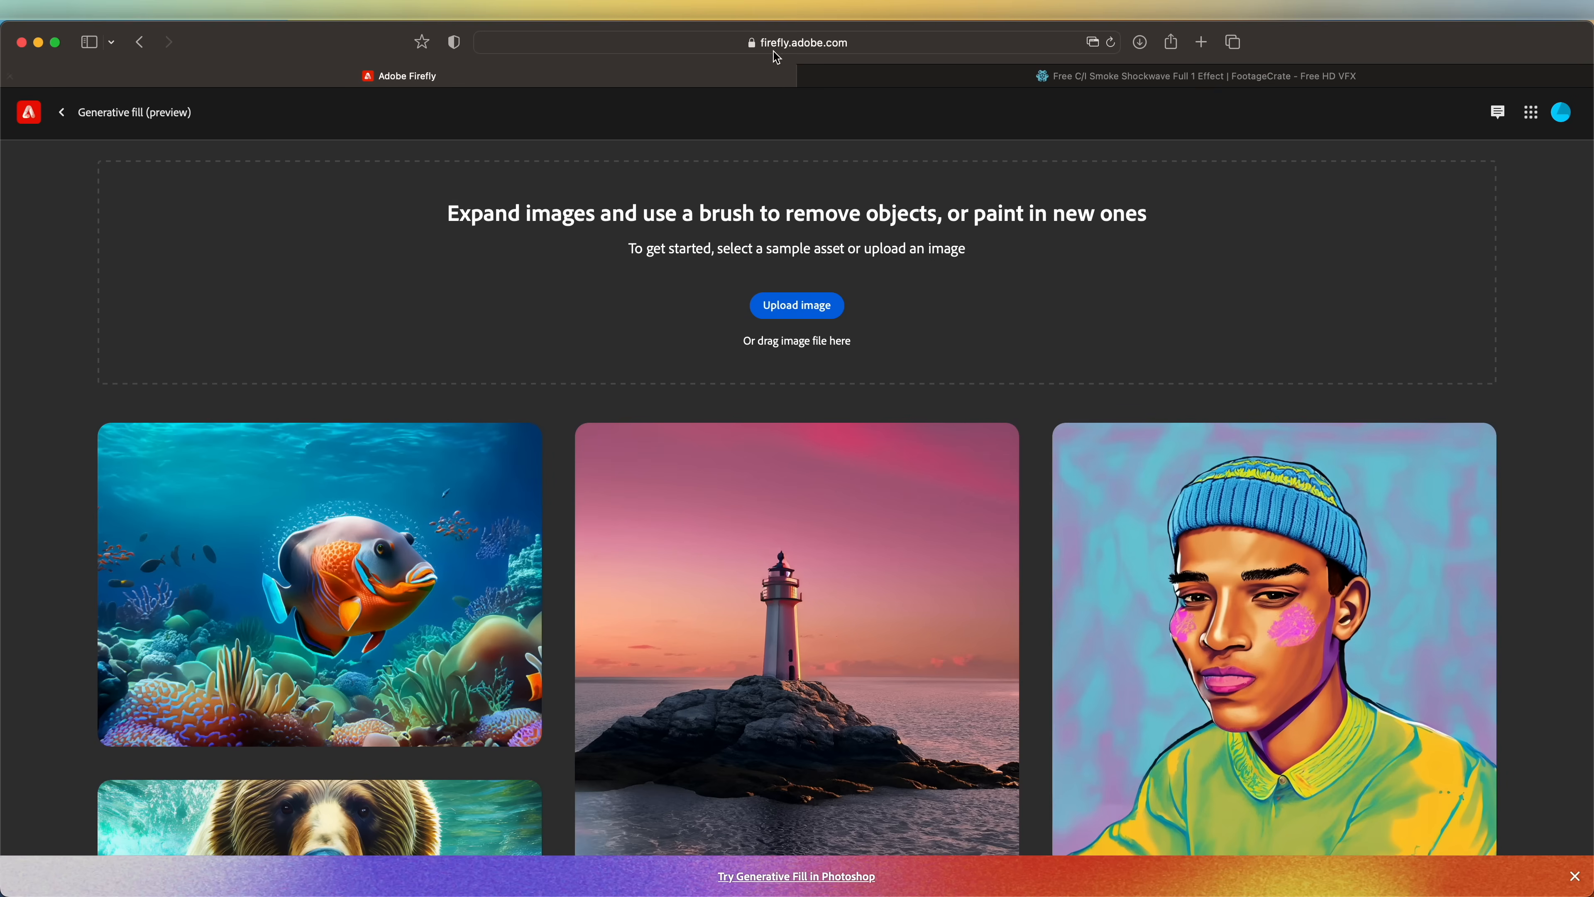
pyautogui.moveTo(593, 324)
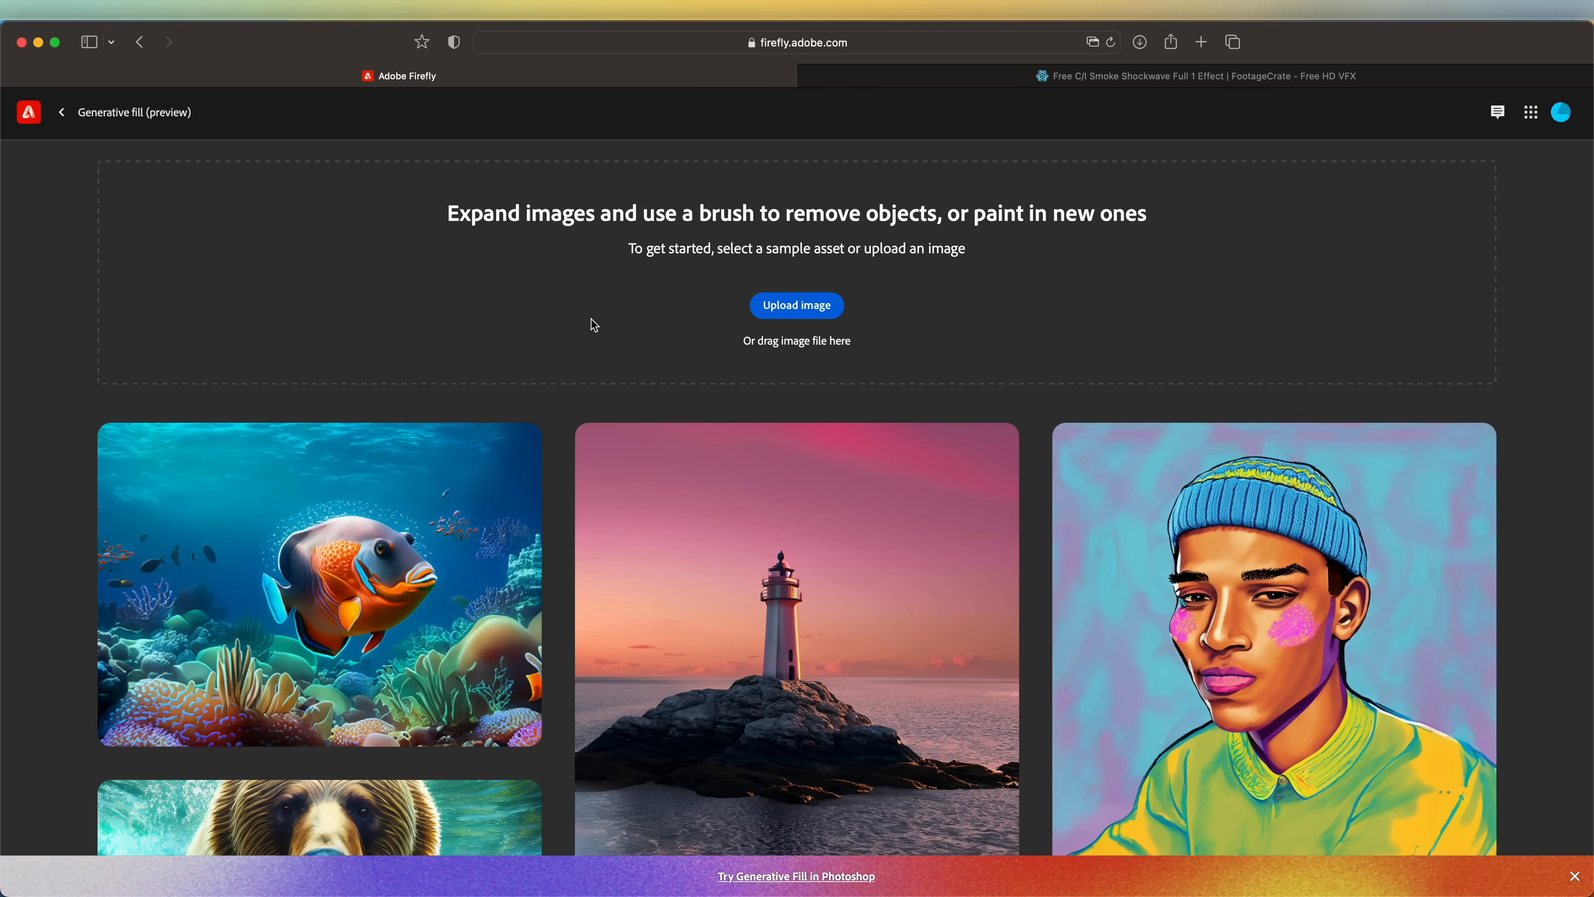
# Upload the exported drone still and brush a mask over the entire house
pyautogui.click(797, 305)
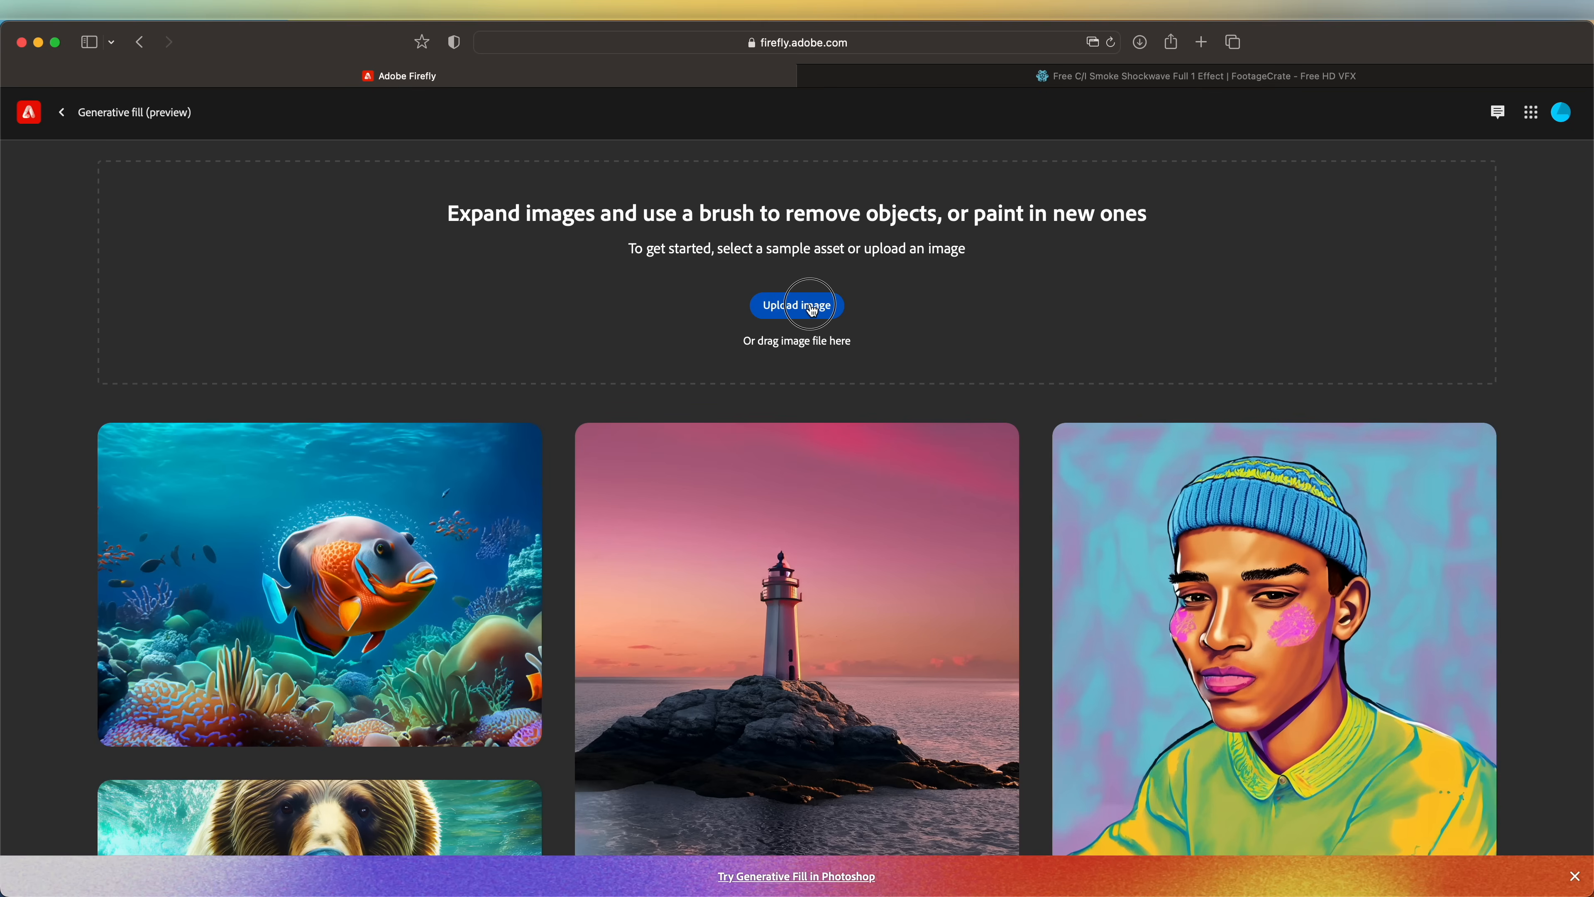
pyautogui.click(796, 305)
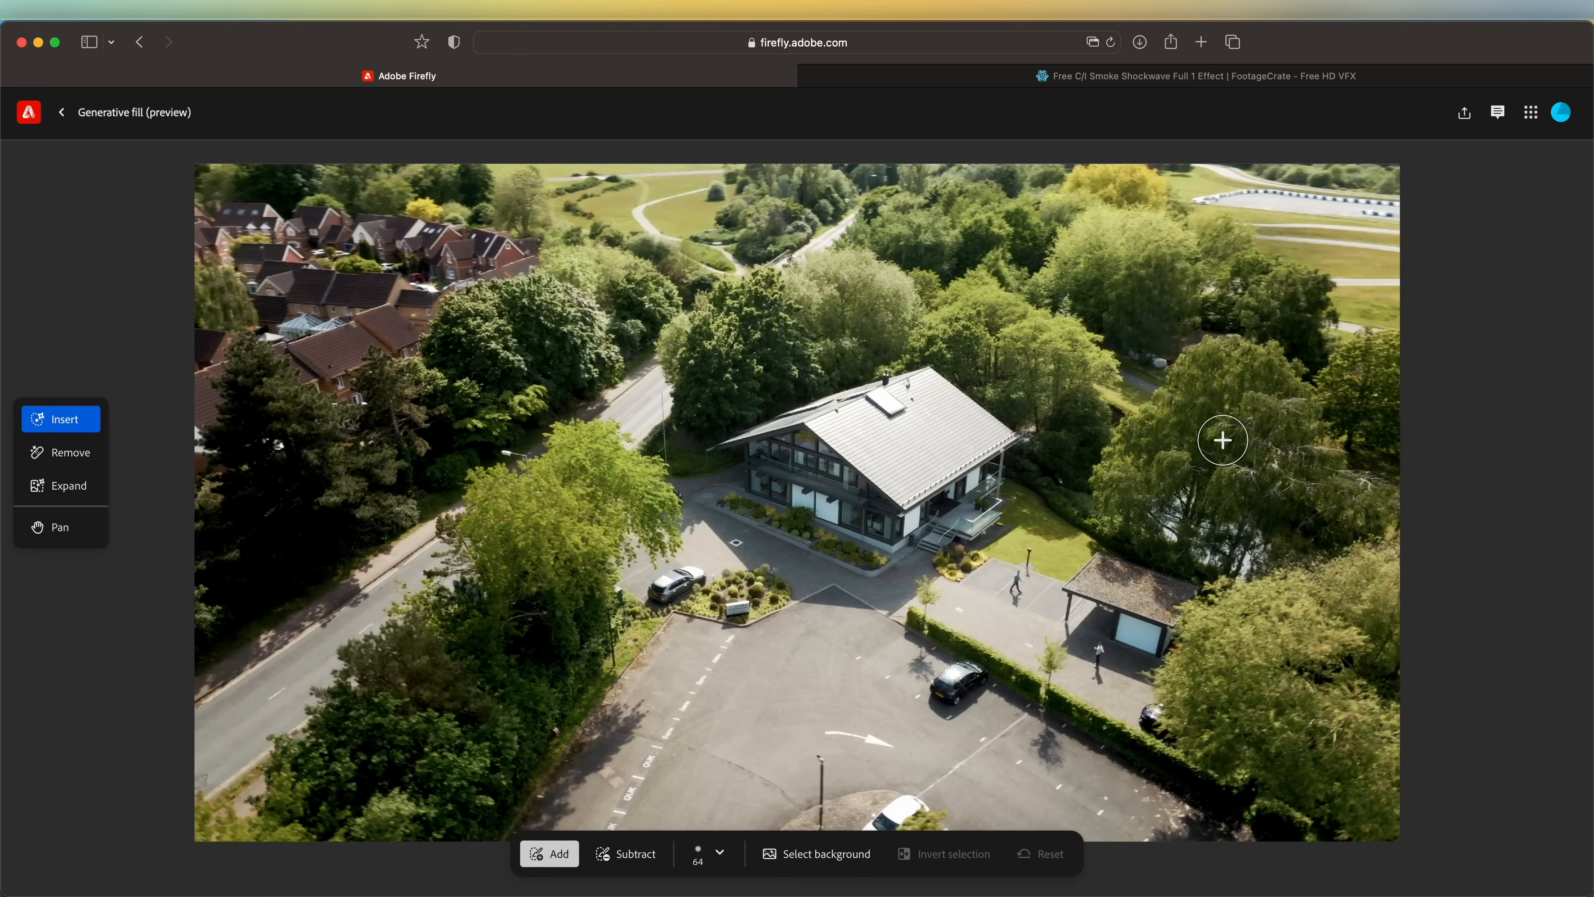
pyautogui.moveTo(915, 459)
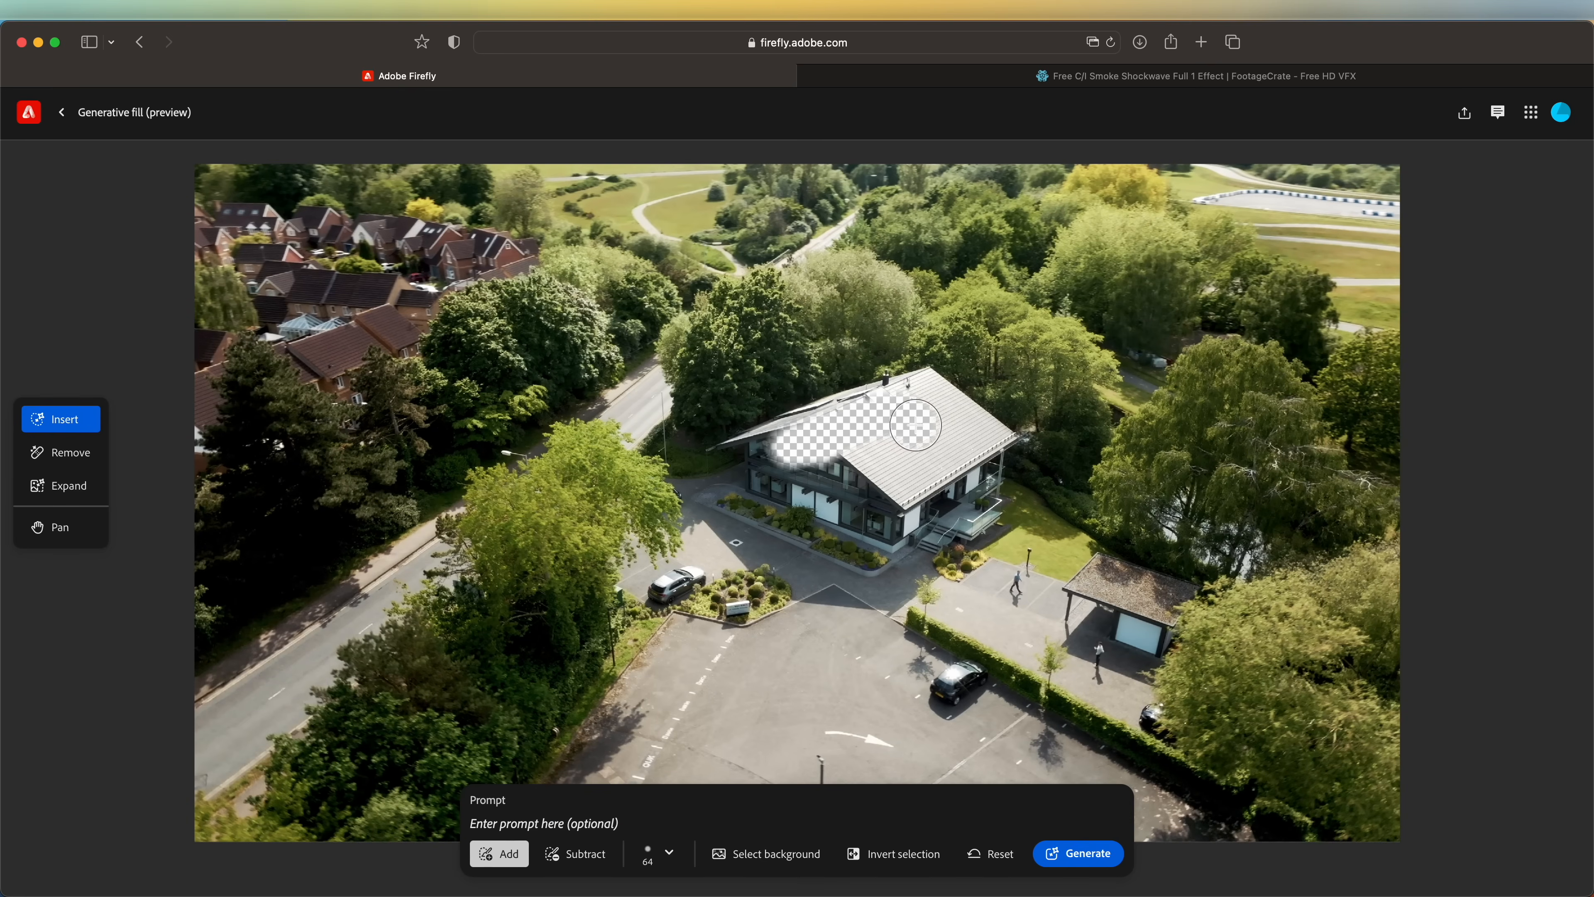
pyautogui.moveTo(915, 425); pyautogui.dragTo(843, 476)
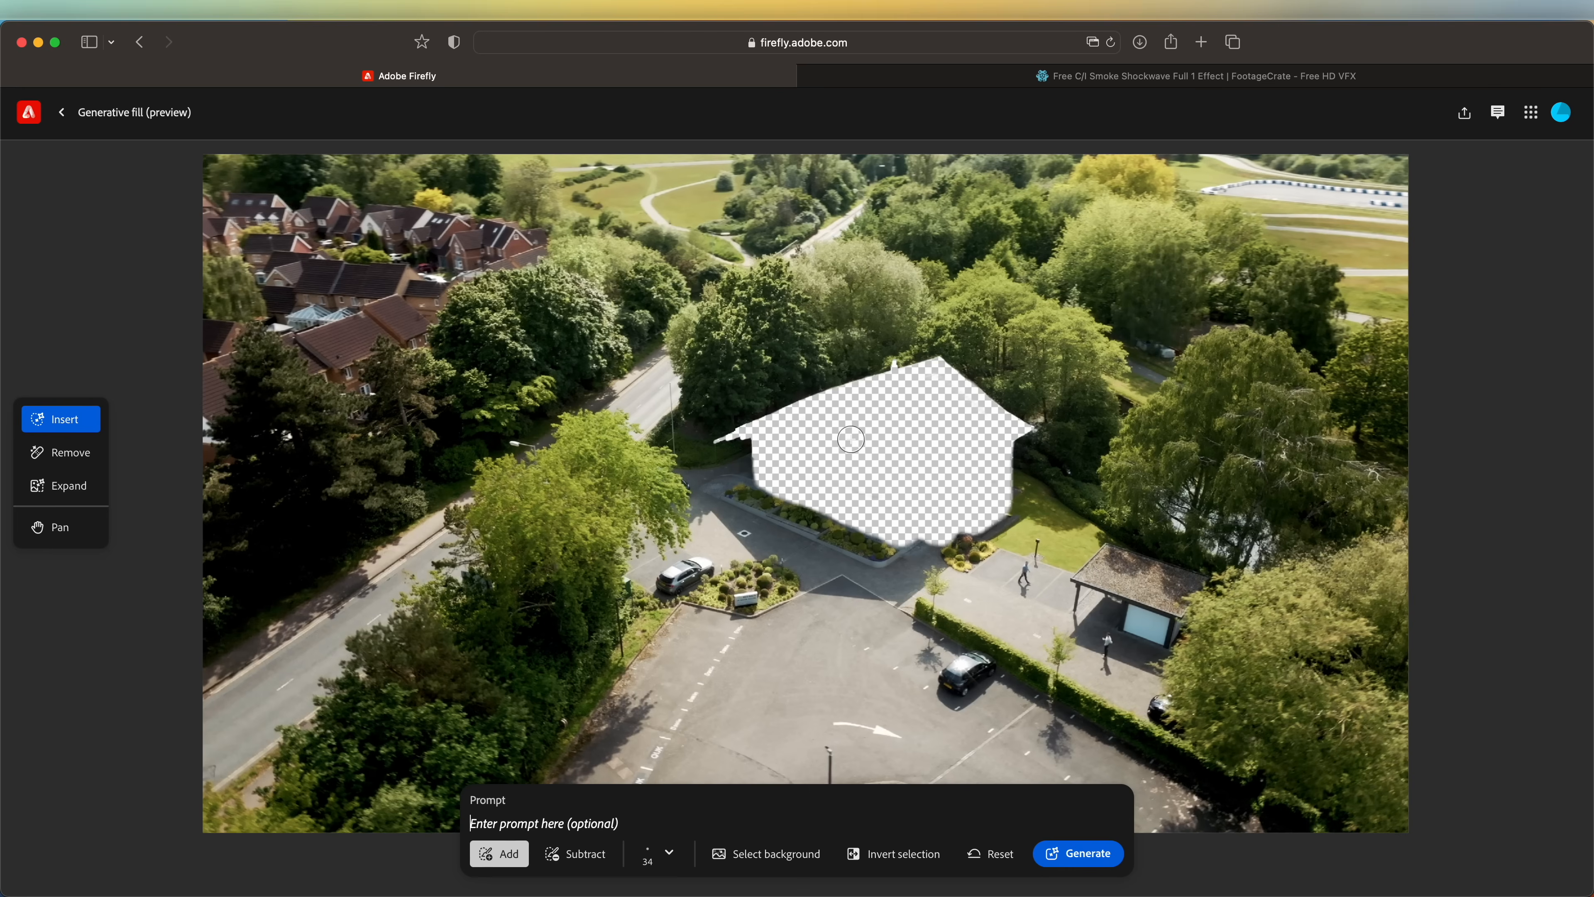
# Generate 'field of grass and trees and flowers' in the masked area, keep it and download it
pyautogui.write('field of grass and trees and flowers')
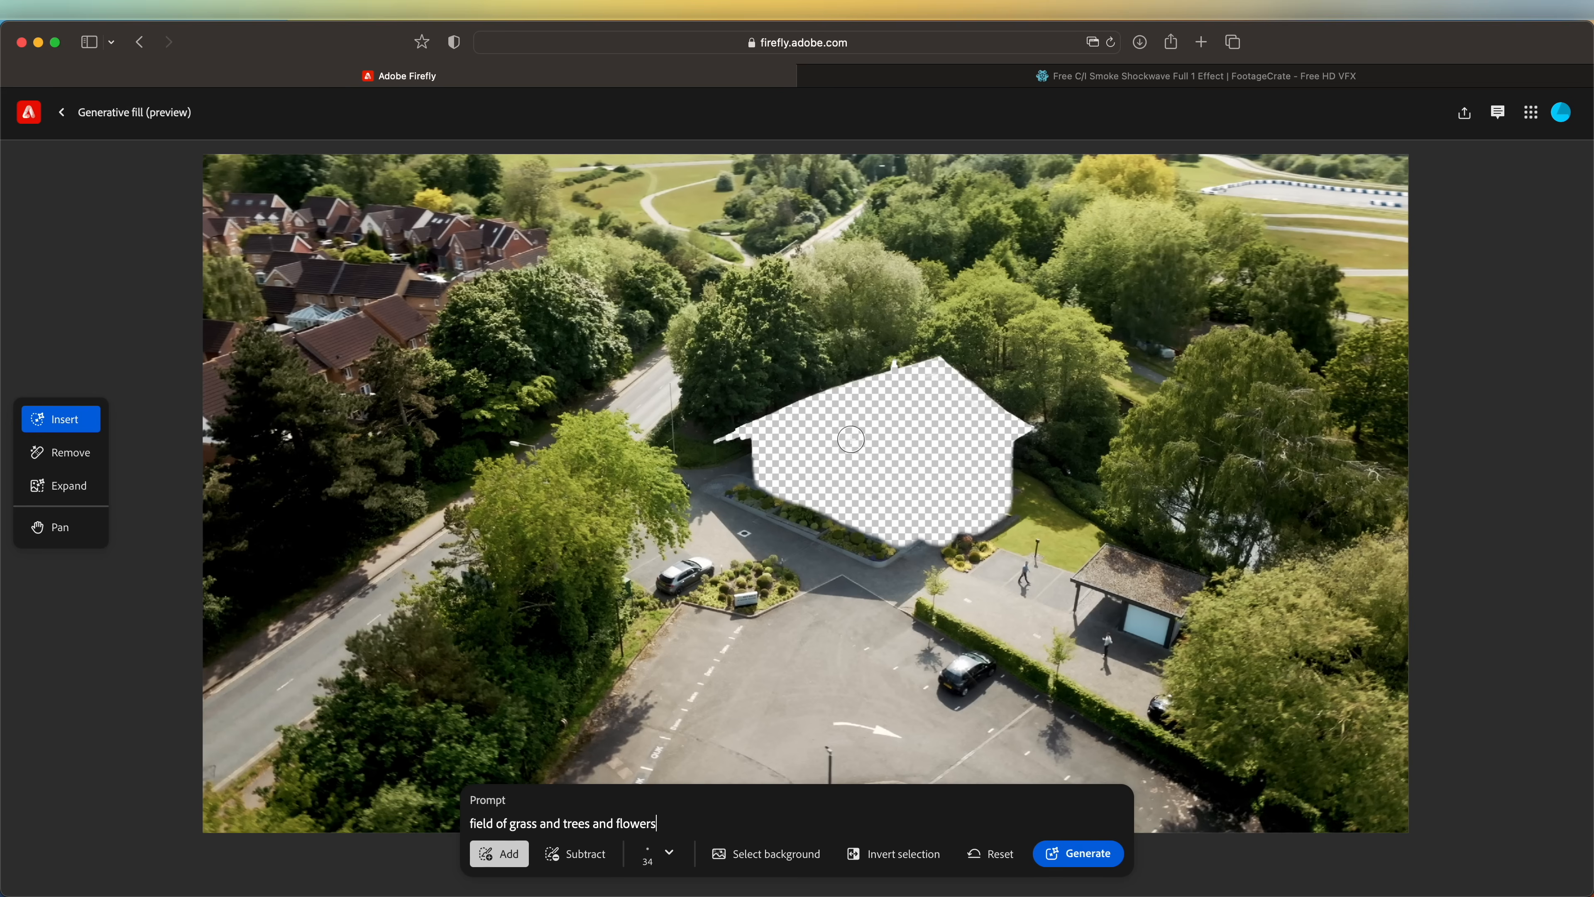
pyautogui.click(1077, 852)
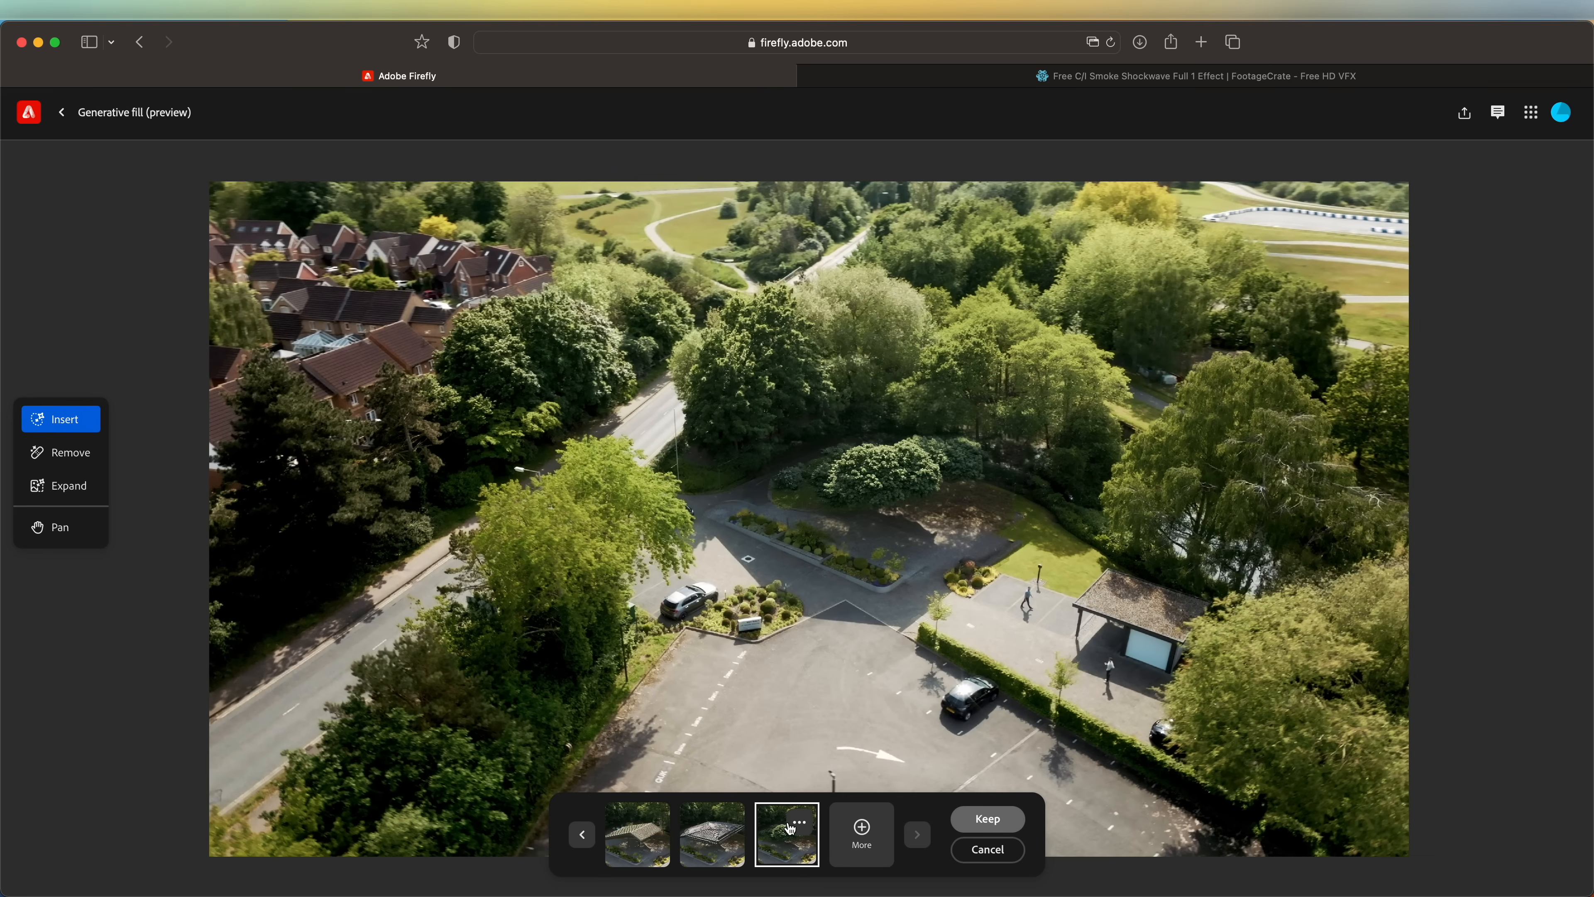
pyautogui.click(1464, 112)
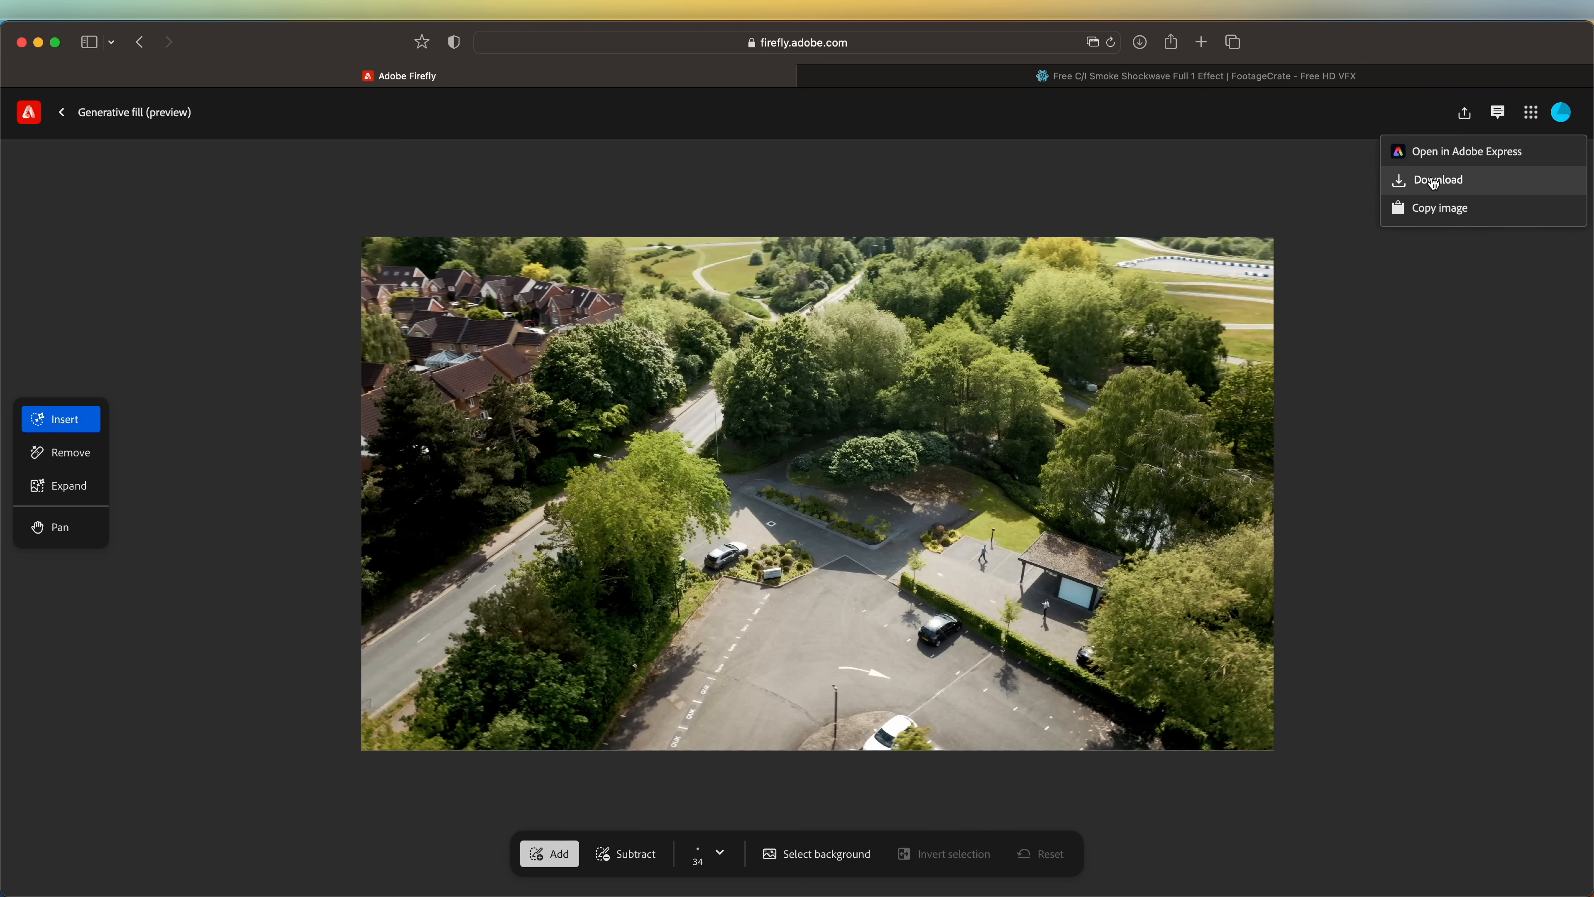
pyautogui.click(1437, 181)
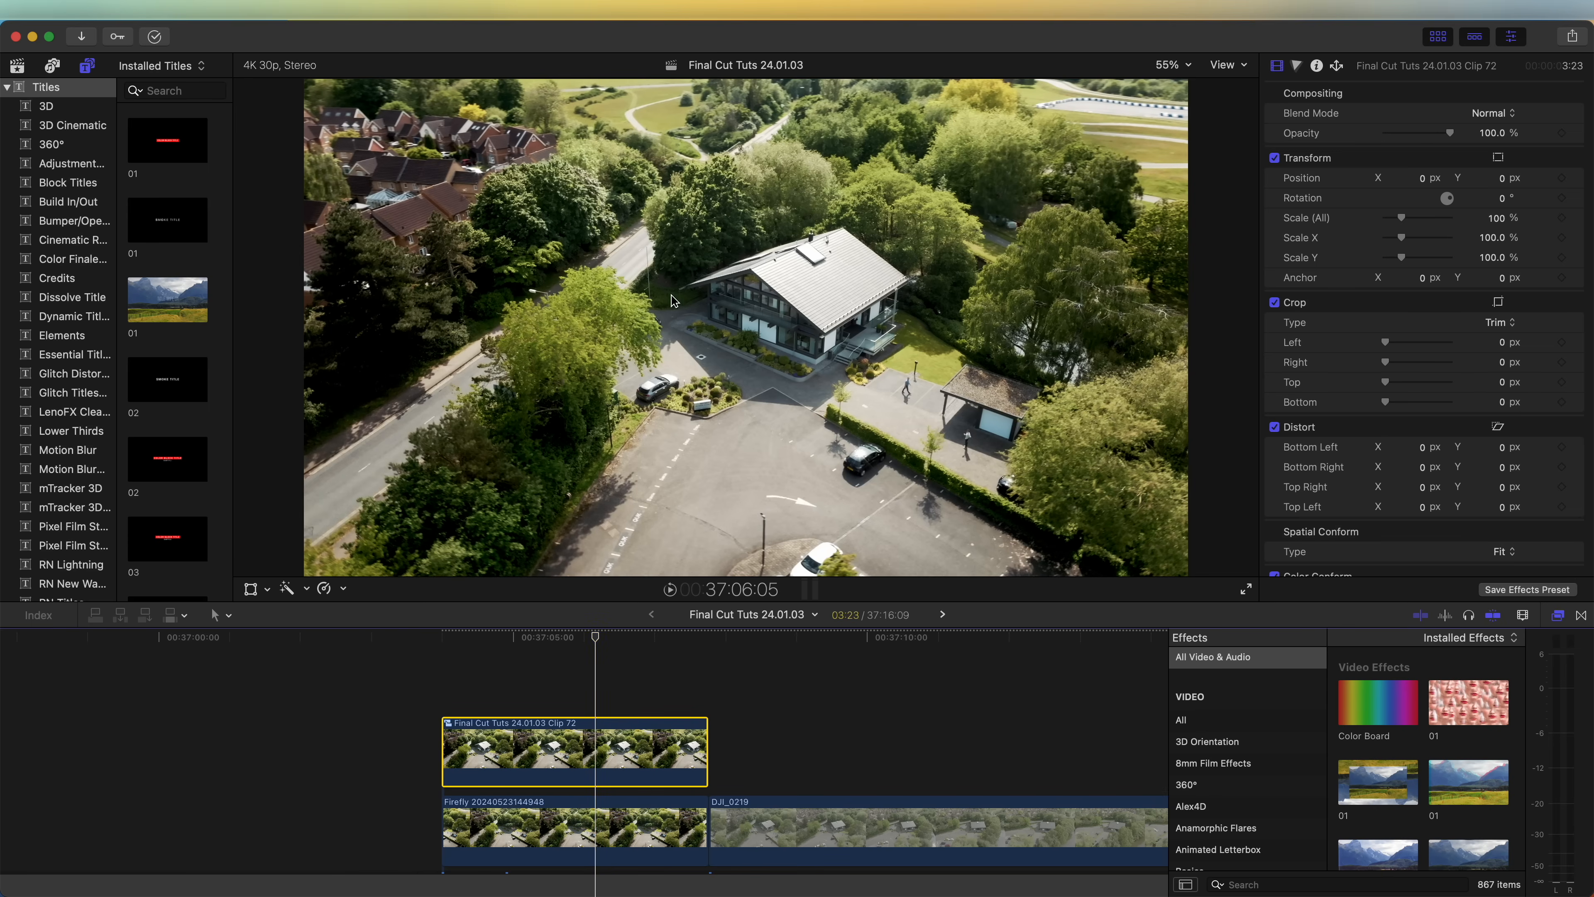
pyautogui.moveTo(814, 368)
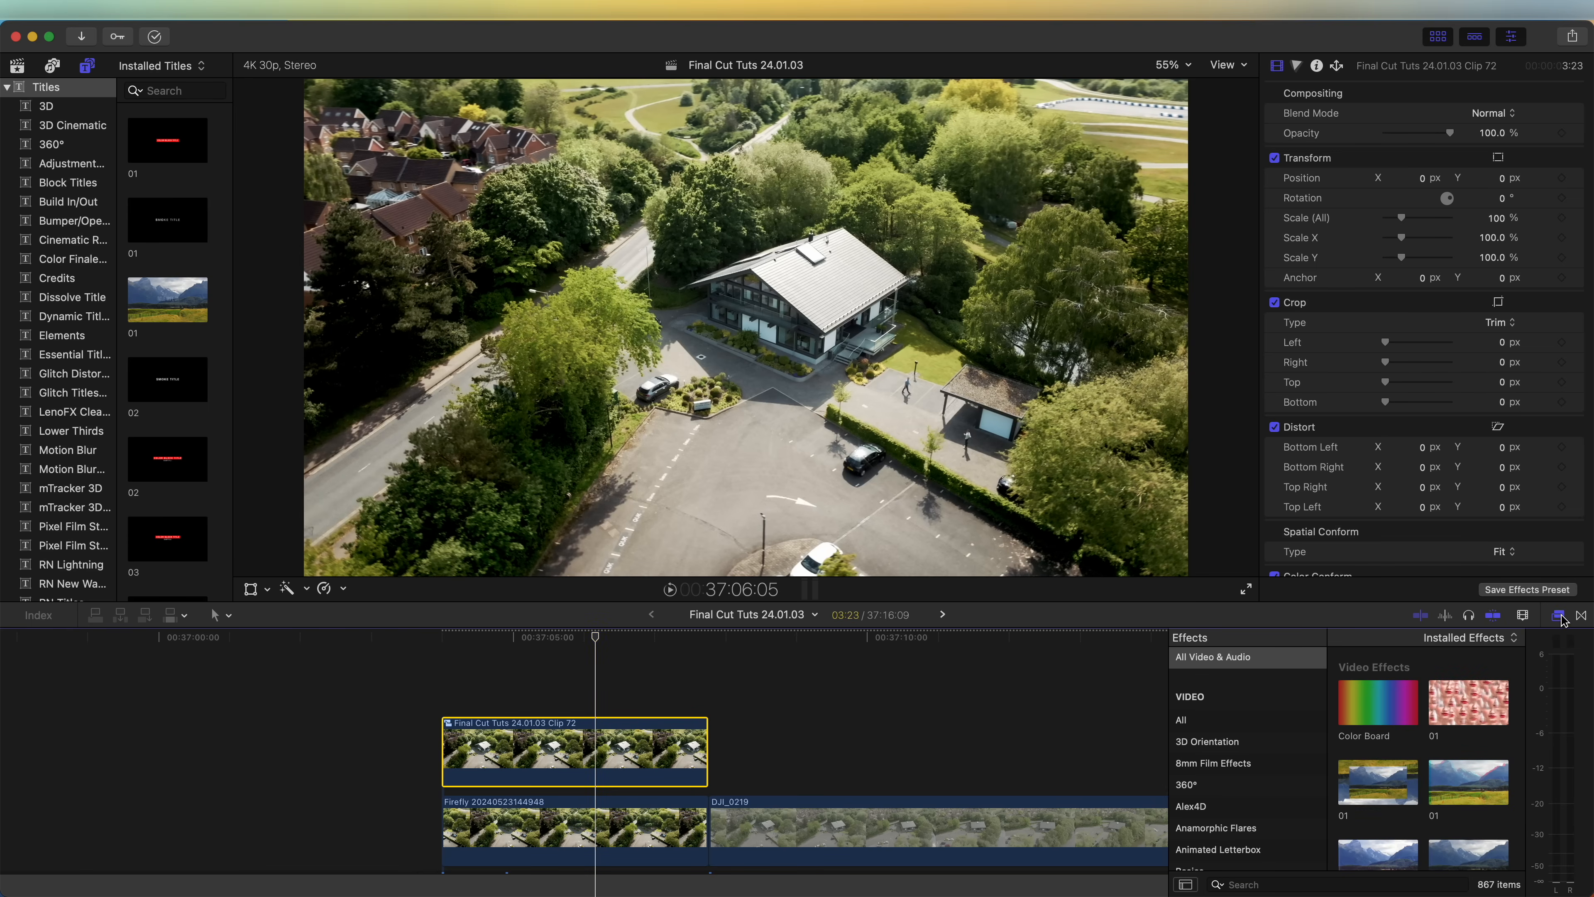
# Show the Masks and Keying effects to apply Draw Mask to the top drone clip
pyautogui.scroll(-3)
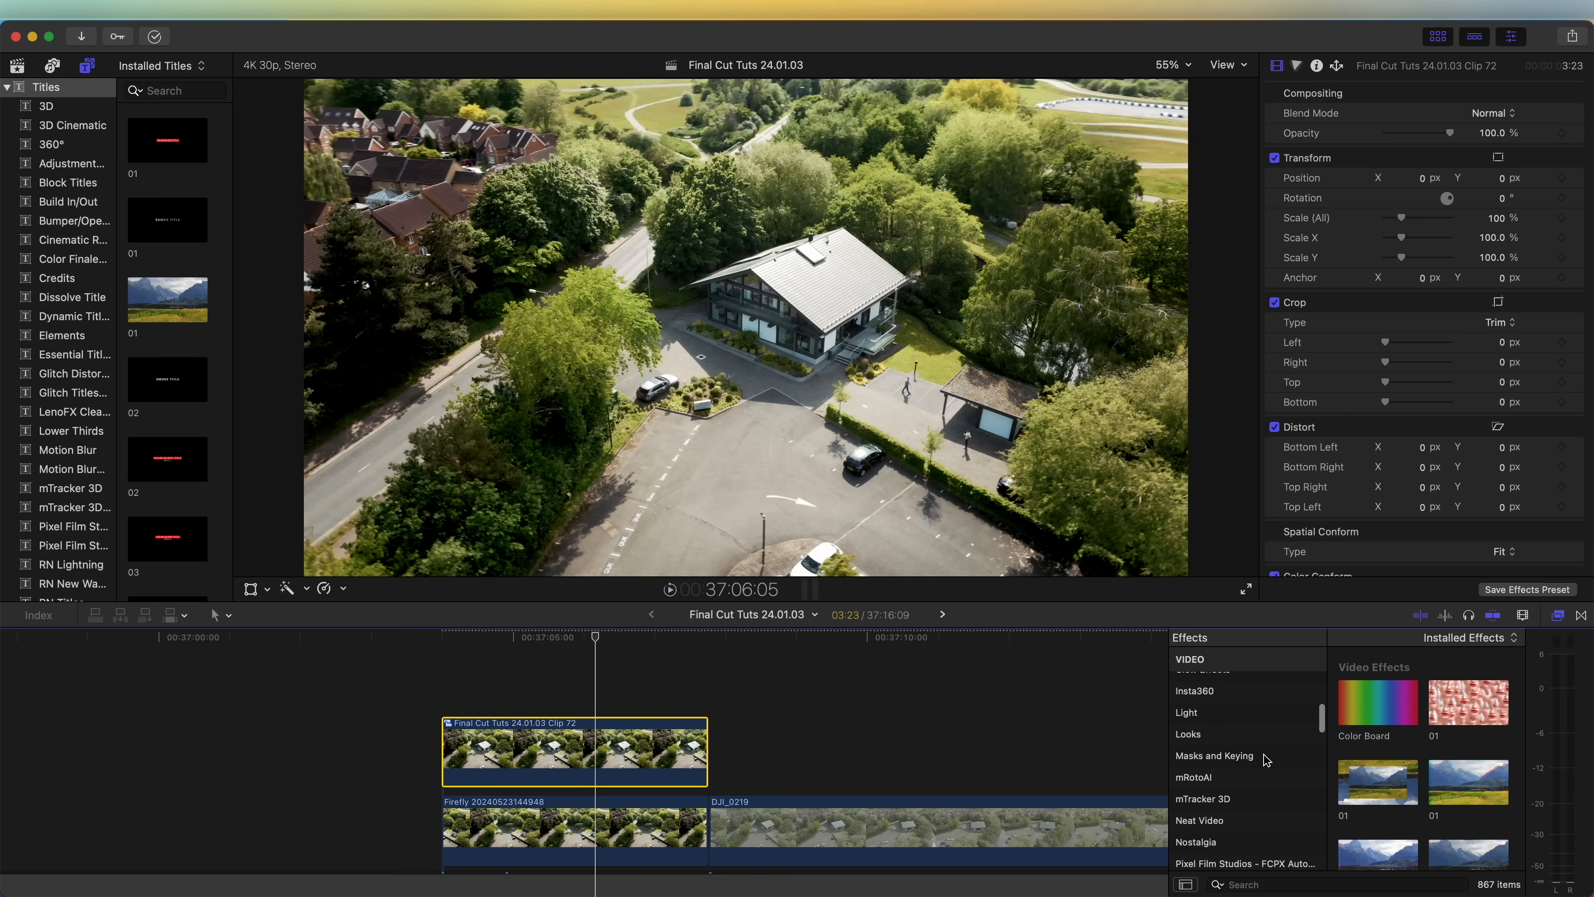
pyautogui.click(1213, 755)
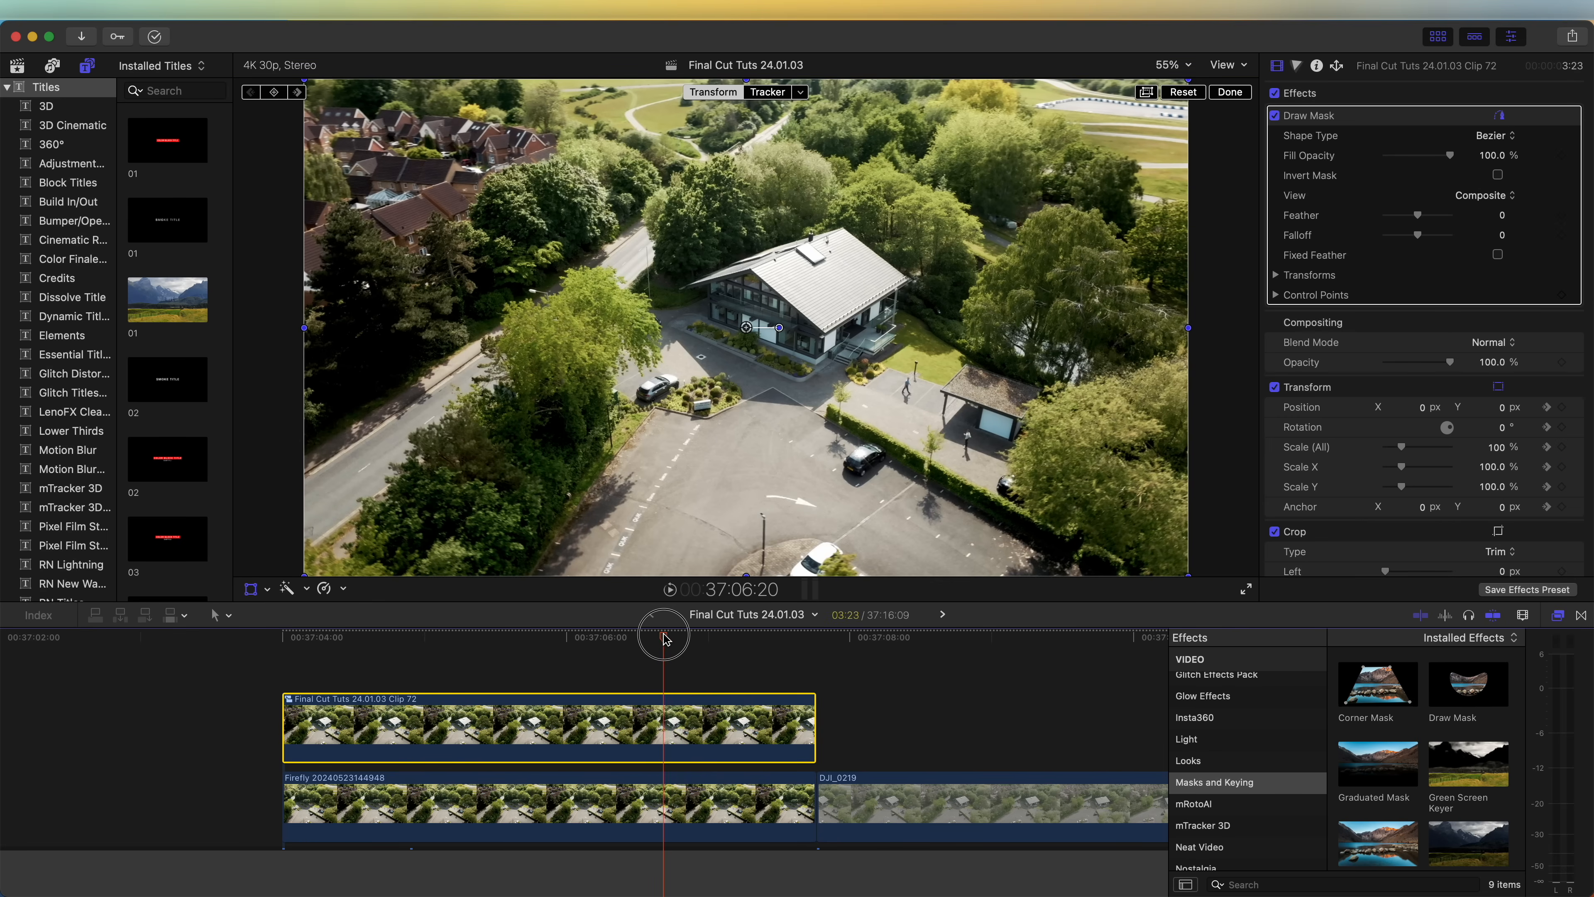
# Raise the masked house image high in the frame for its starting position
pyautogui.moveTo(747, 326); pyautogui.dragTo(752, 229)
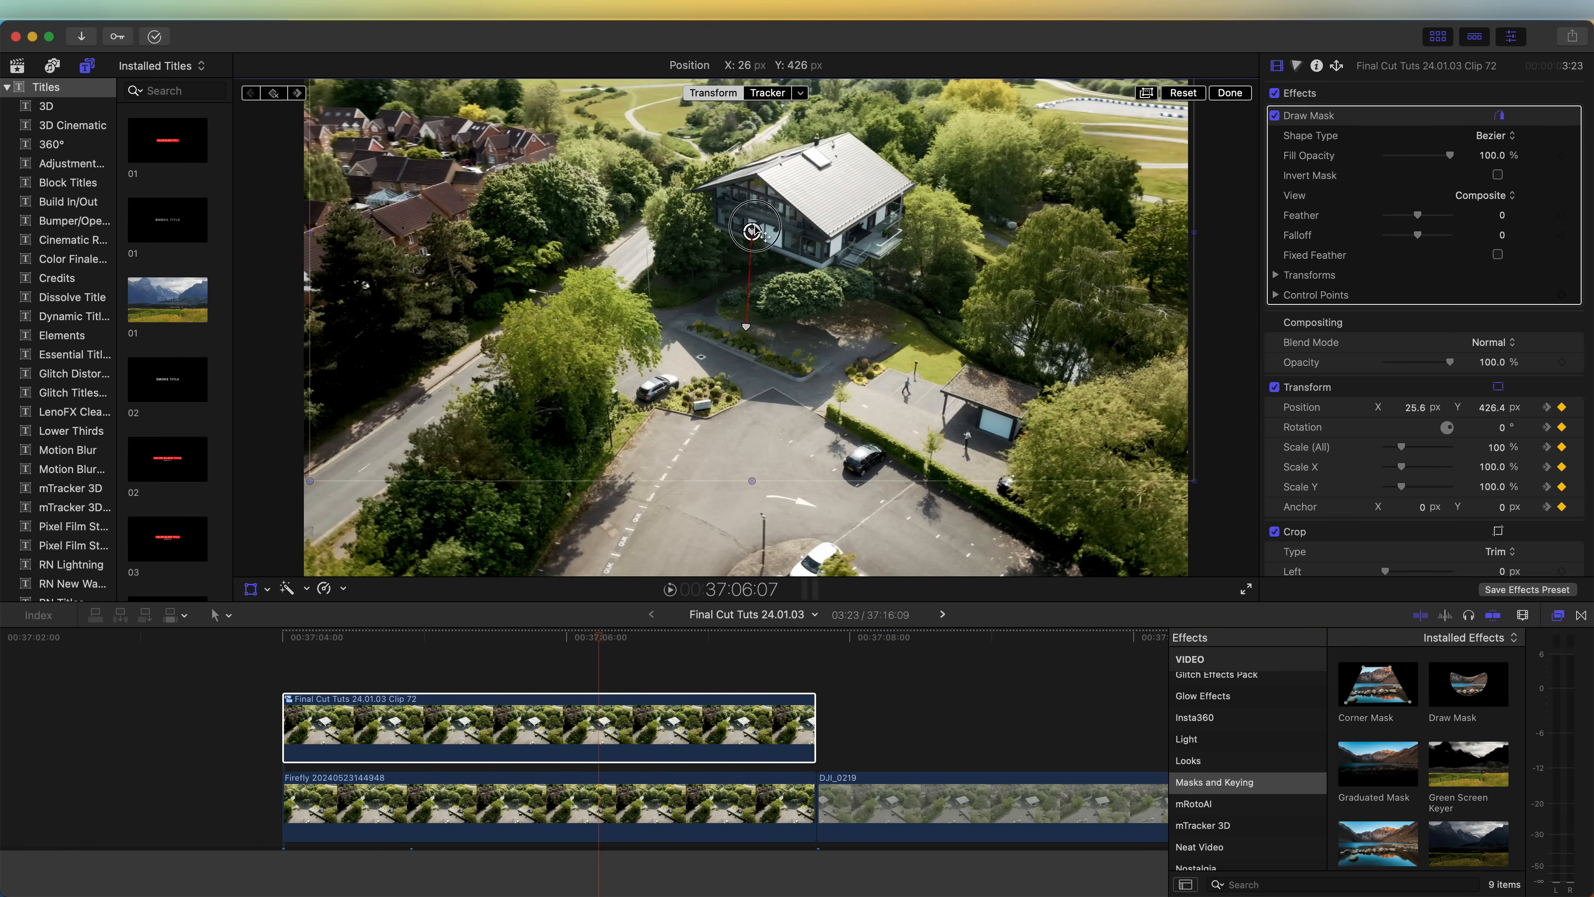
pyautogui.moveTo(752, 230); pyautogui.dragTo(747, 56)
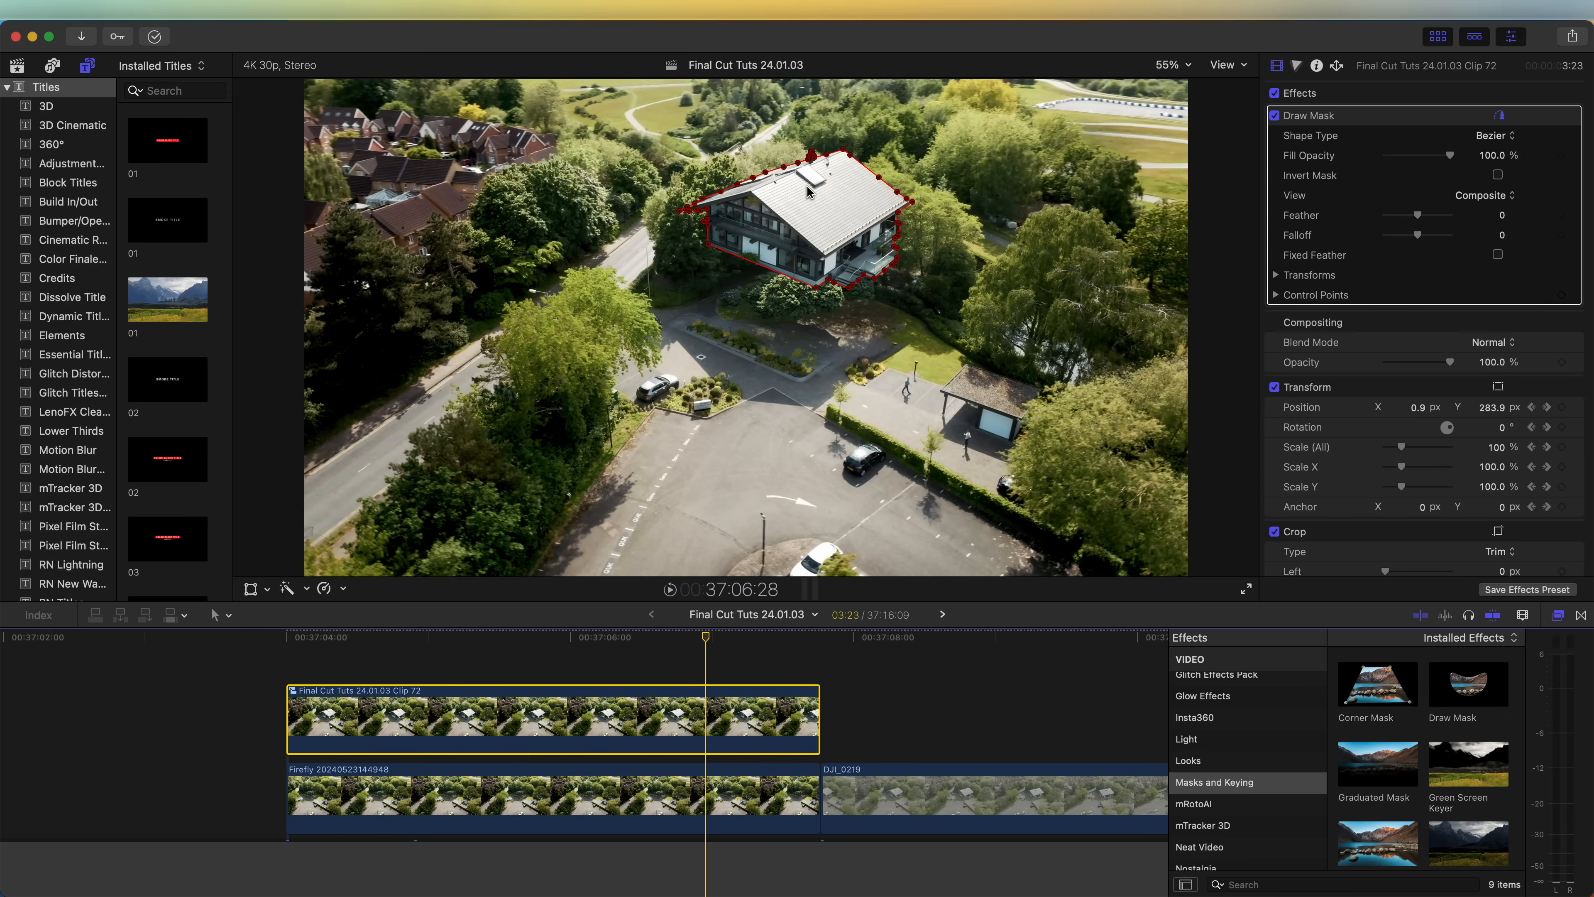
pyautogui.moveTo(1457, 697)
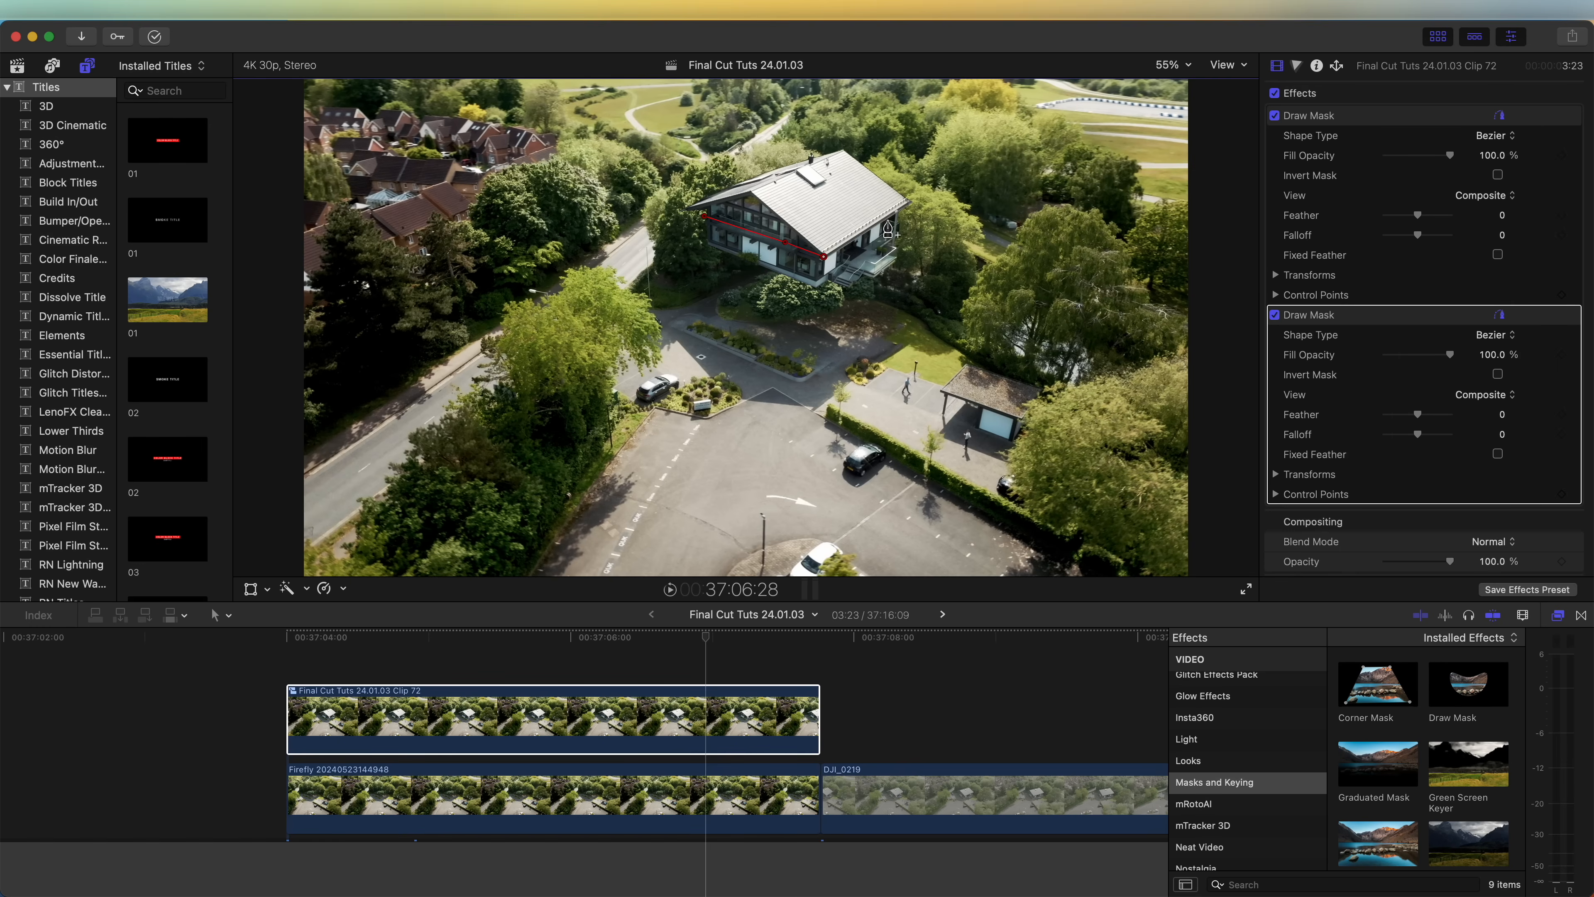
pyautogui.moveTo(915, 210)
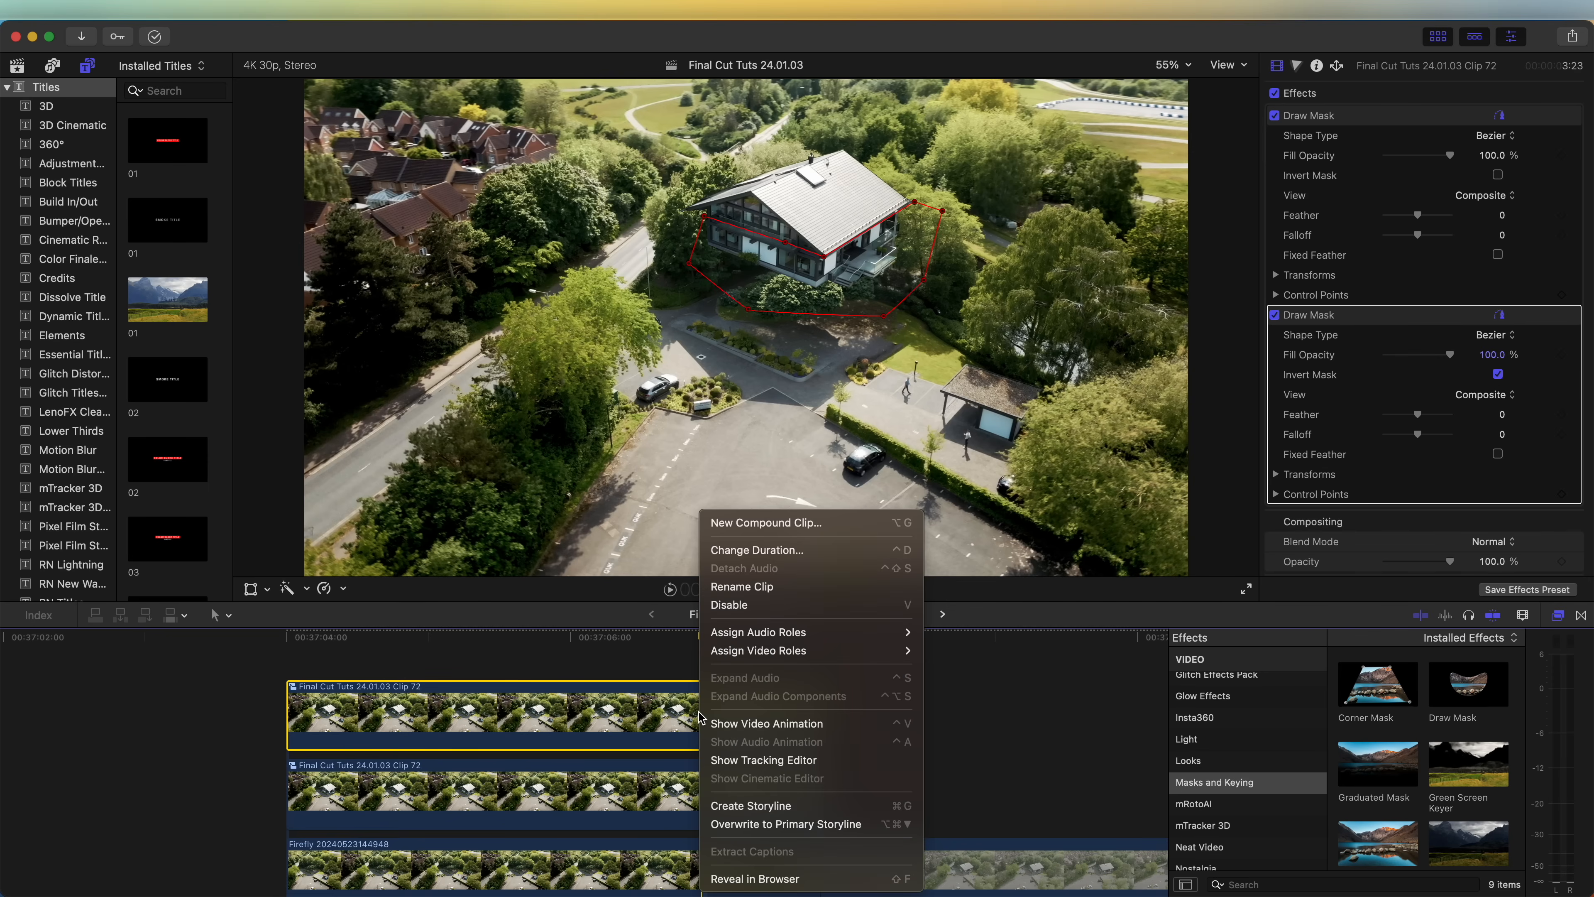
# Keyframe the house's Scale Y to about 88%, 77% and back near 88% for a landing squash
pyautogui.click(766, 723)
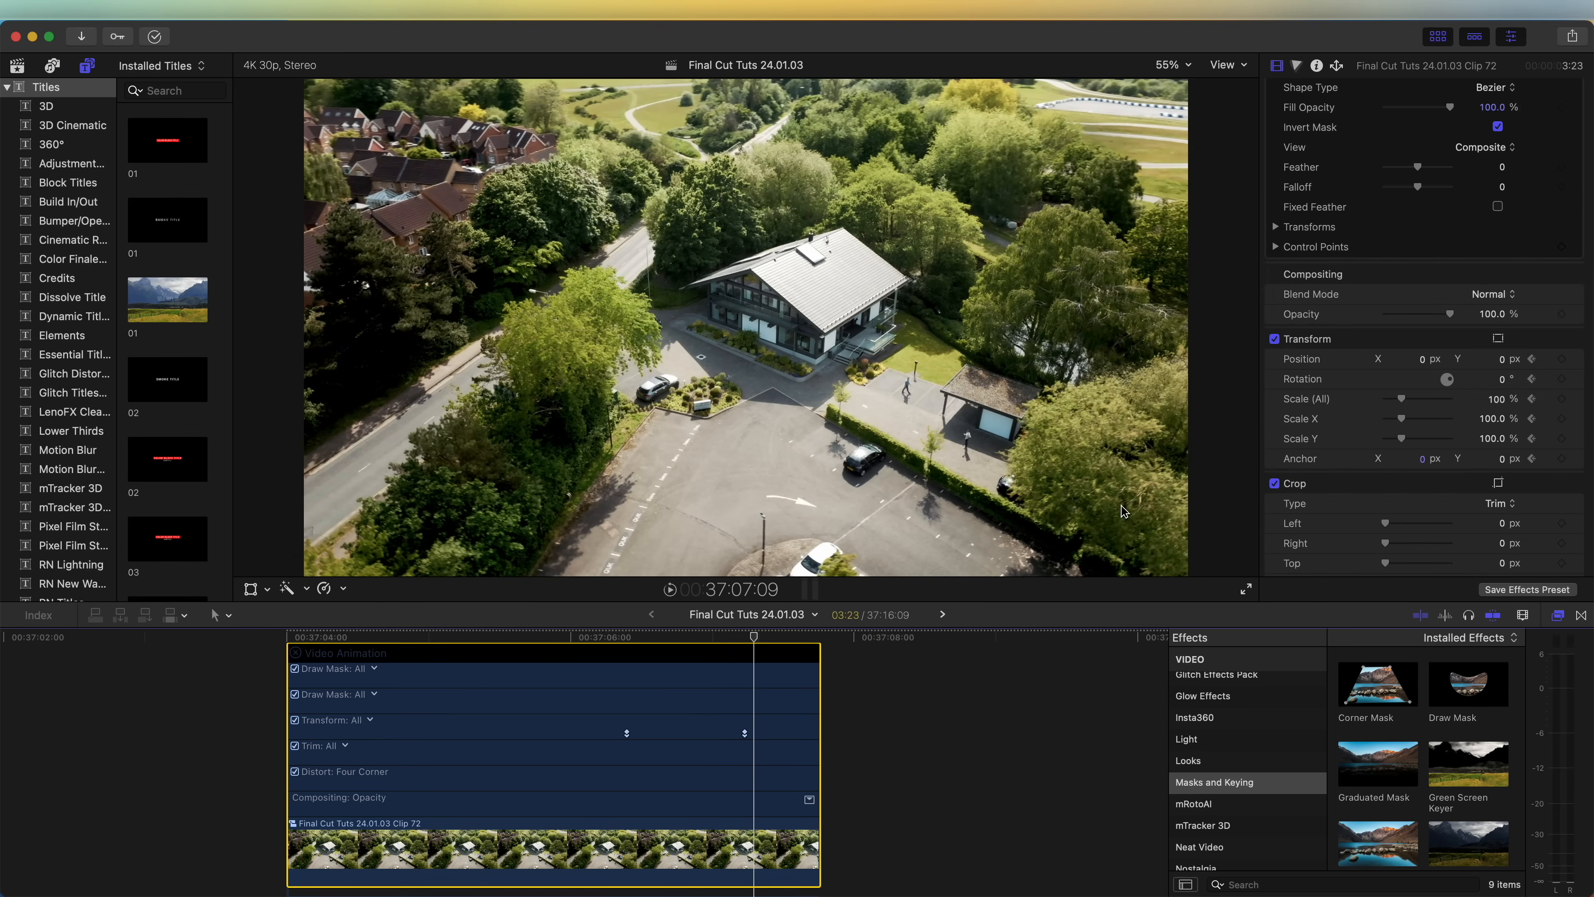
pyautogui.moveTo(1413, 439); pyautogui.dragTo(1398, 439)
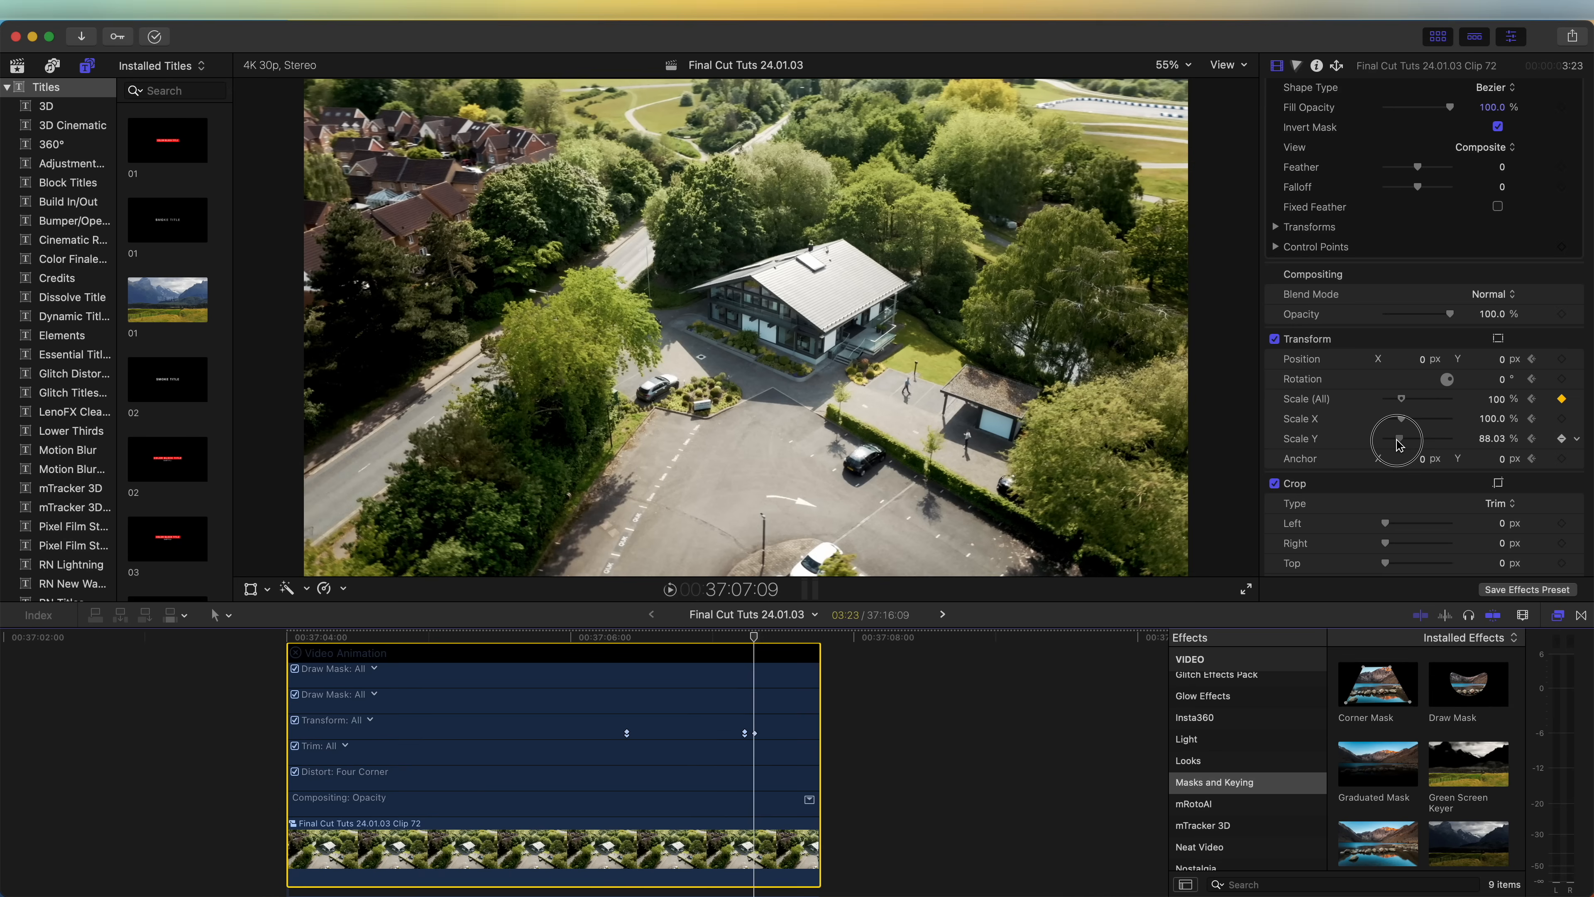
pyautogui.moveTo(1408, 440); pyautogui.dragTo(1393, 448)
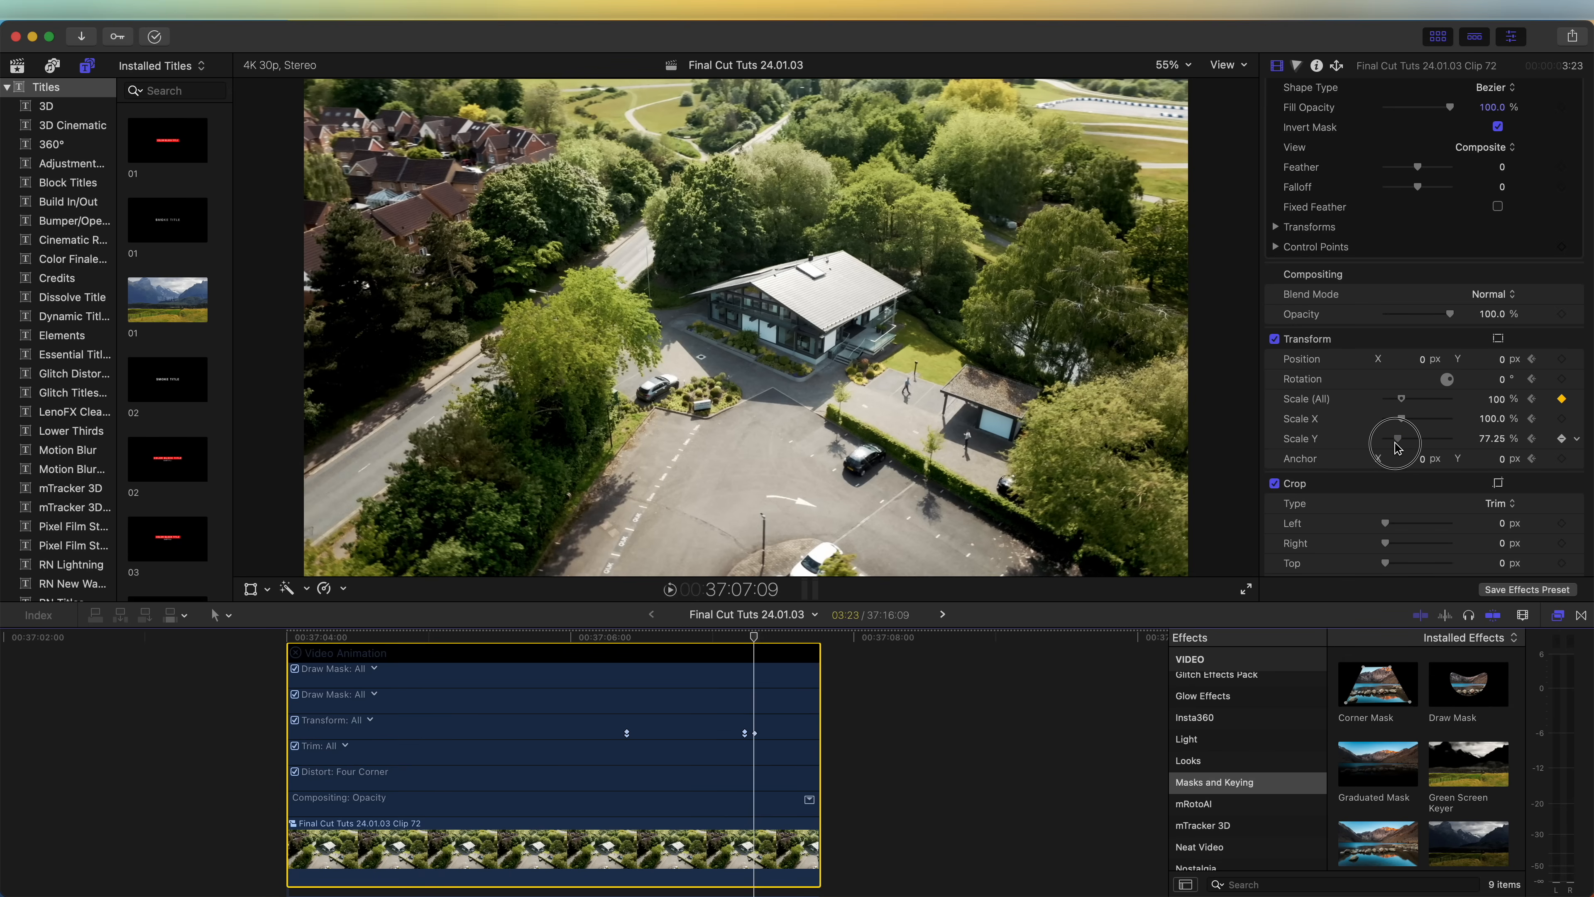
pyautogui.moveTo(1396, 443); pyautogui.dragTo(1400, 444)
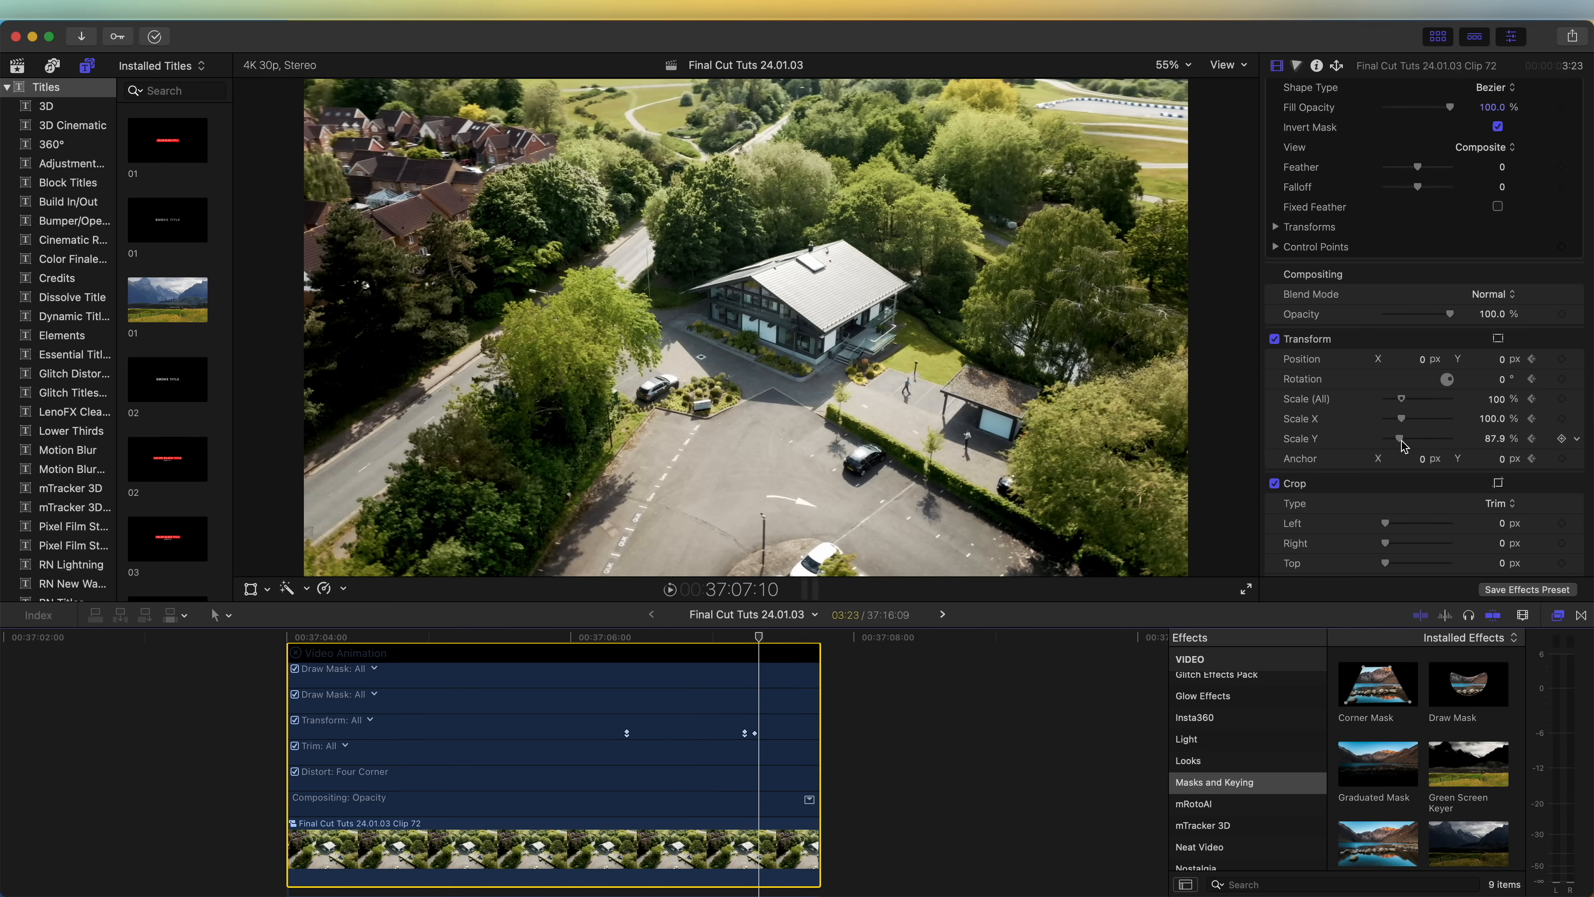
pyautogui.moveTo(1400, 438); pyautogui.dragTo(1405, 439)
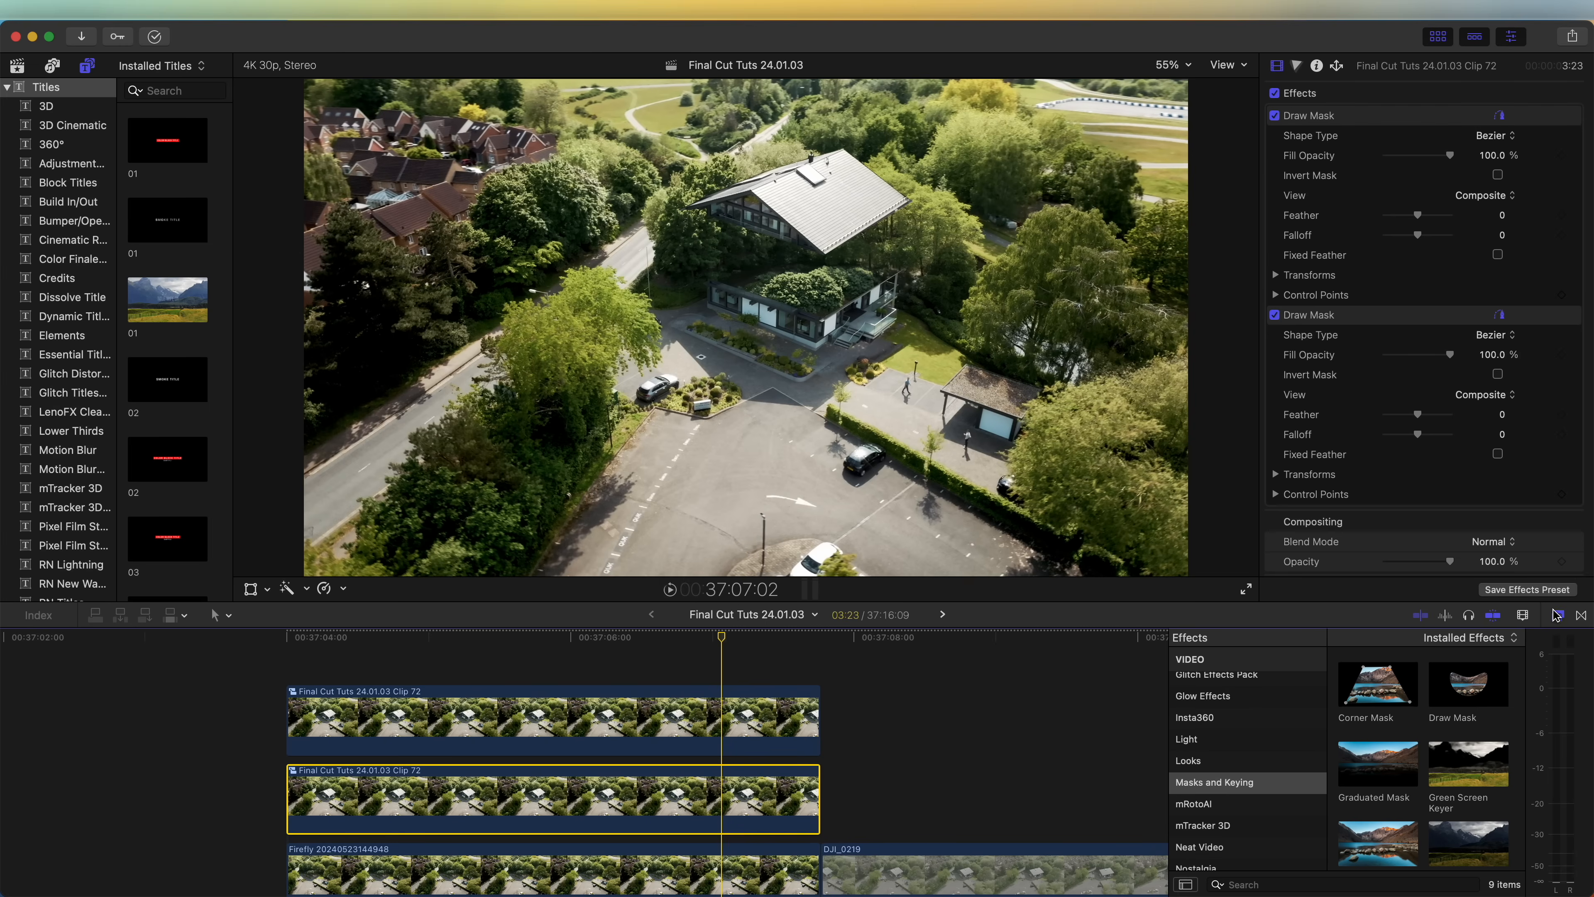
# Scroll the Effects browser toward the Extrude effect for the house pieces
pyautogui.scroll(-3)
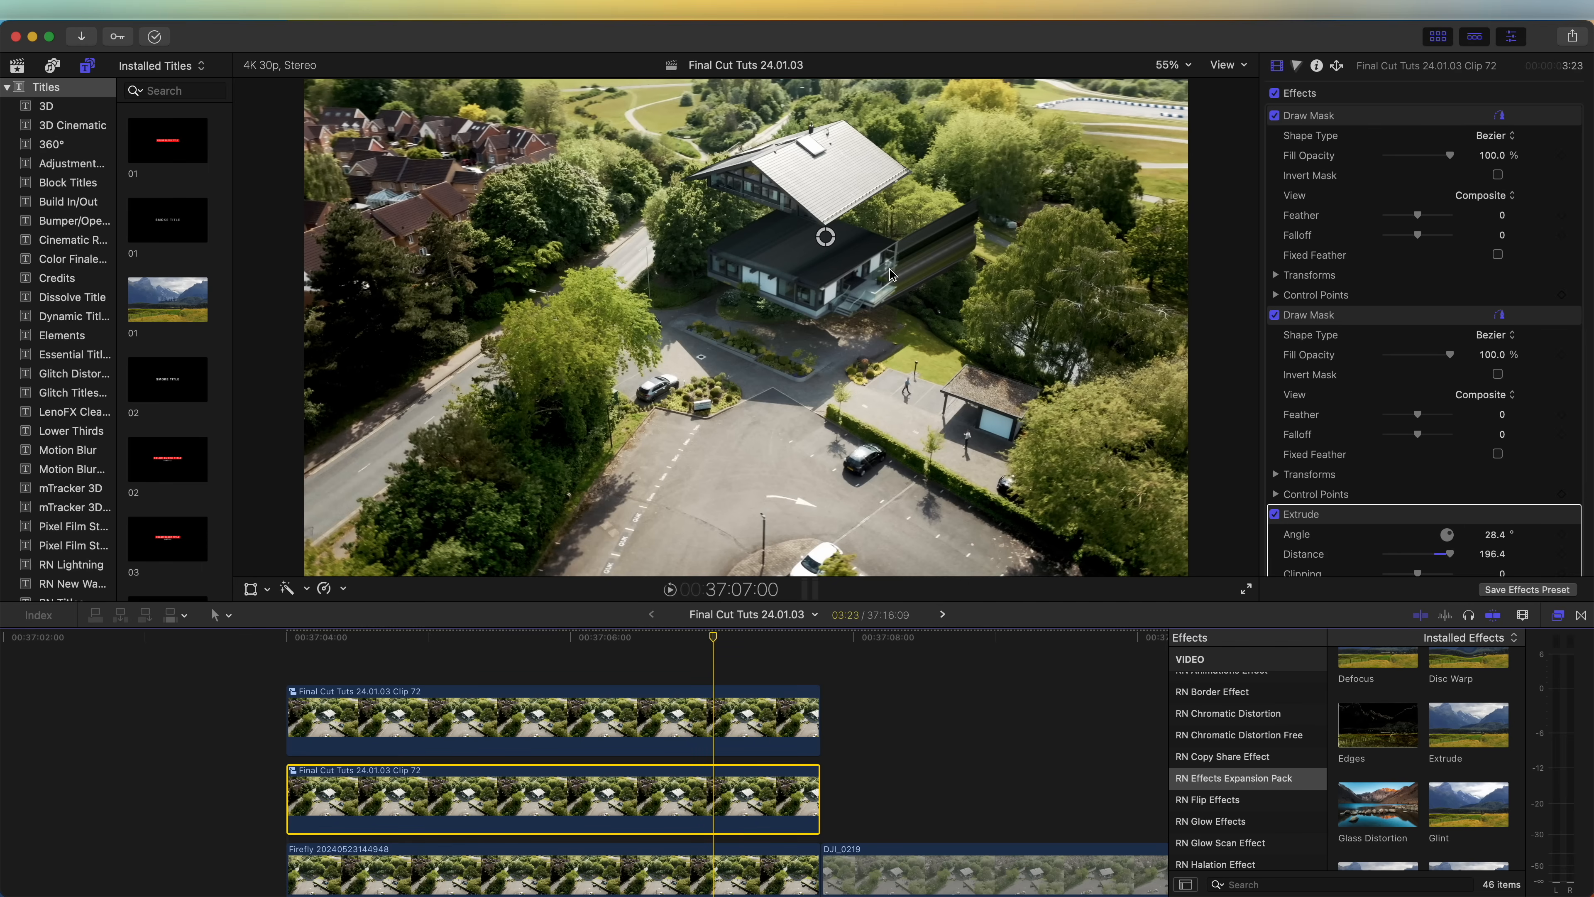
pyautogui.moveTo(766, 239)
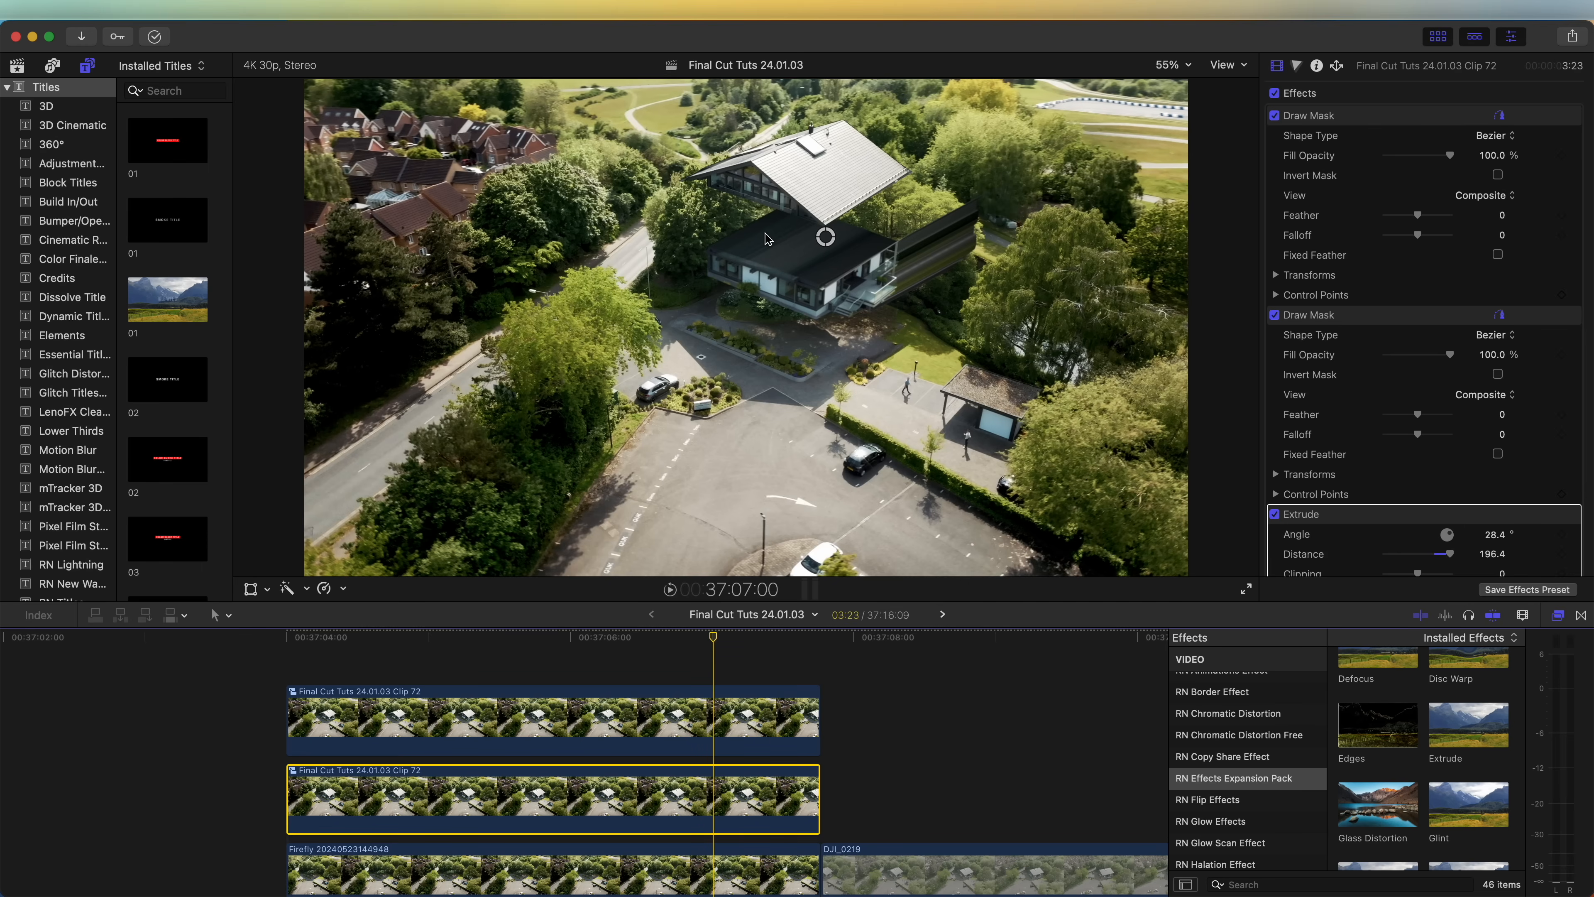
pyautogui.moveTo(827, 248)
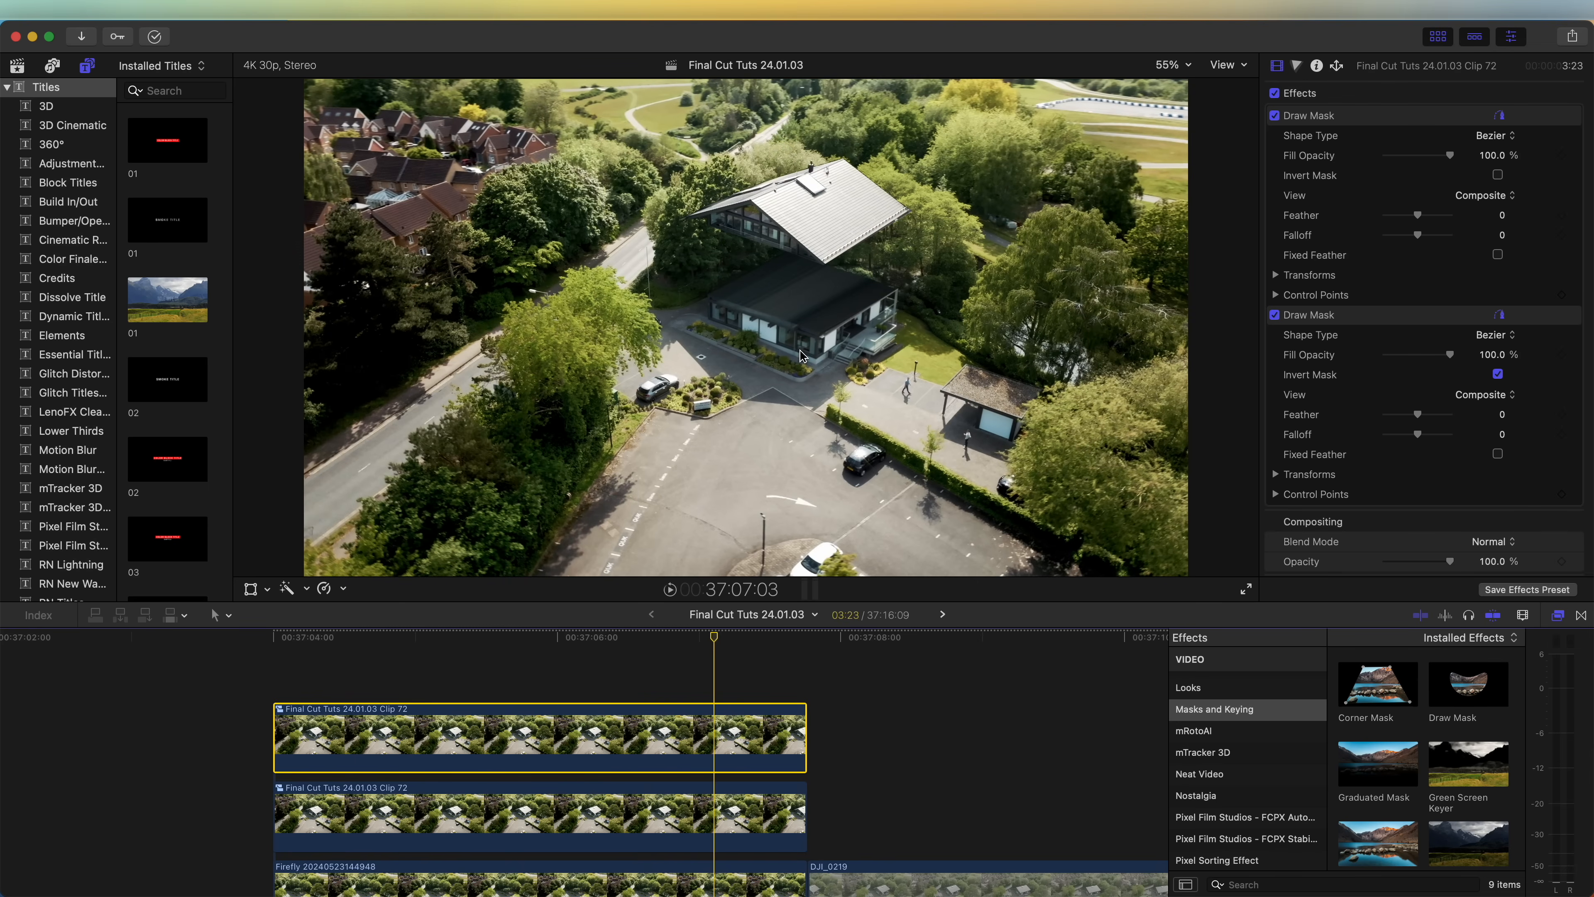
pyautogui.moveTo(859, 418)
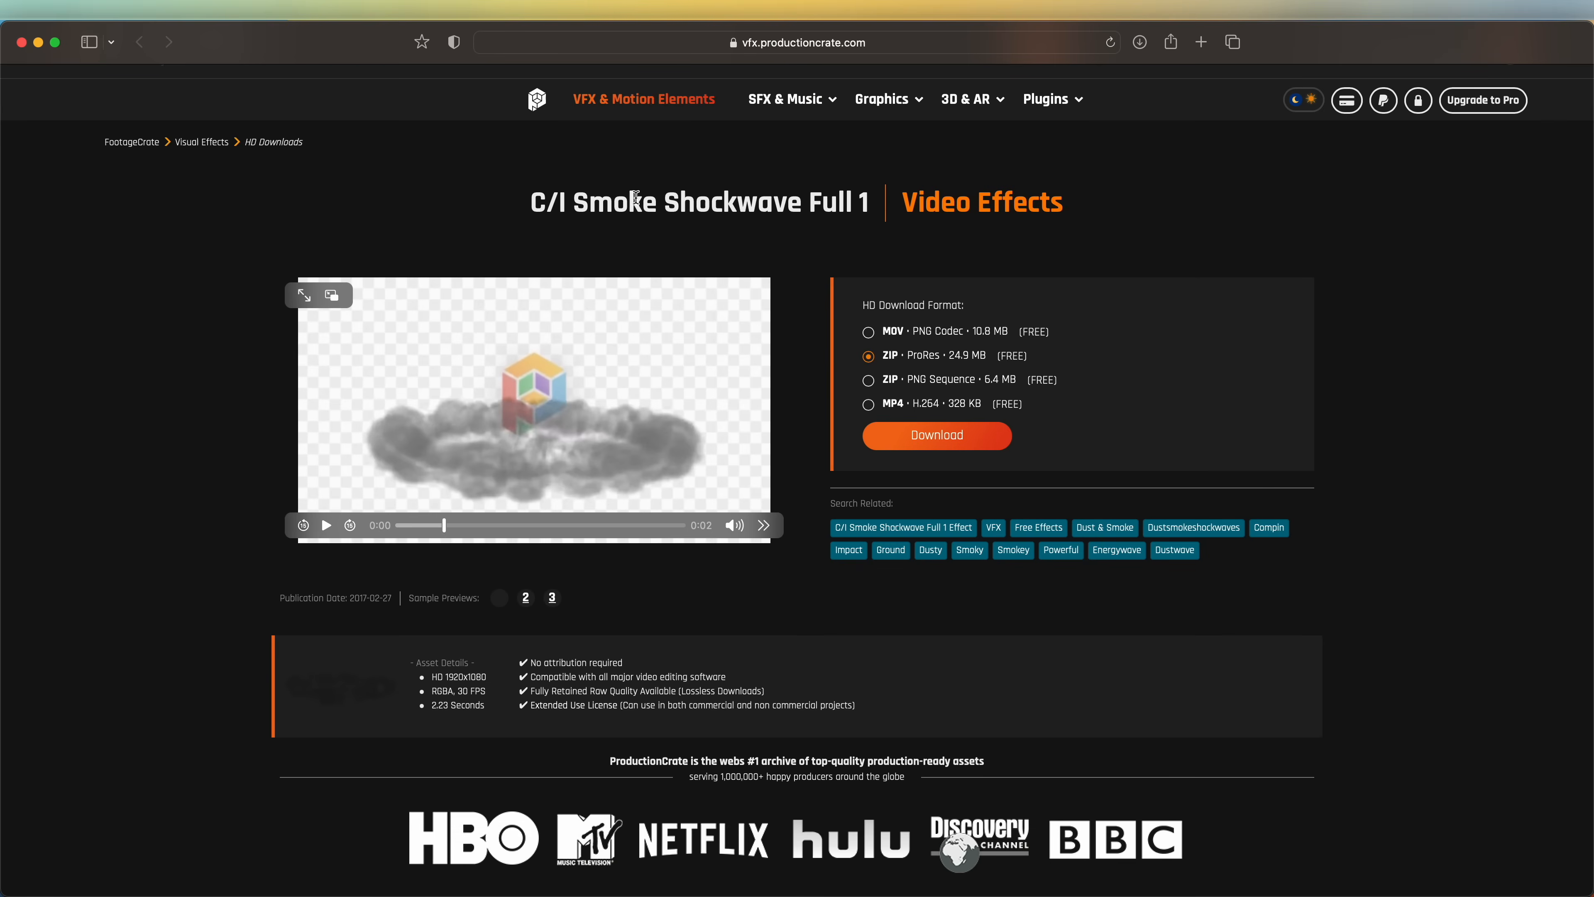
pyautogui.moveTo(215, 434)
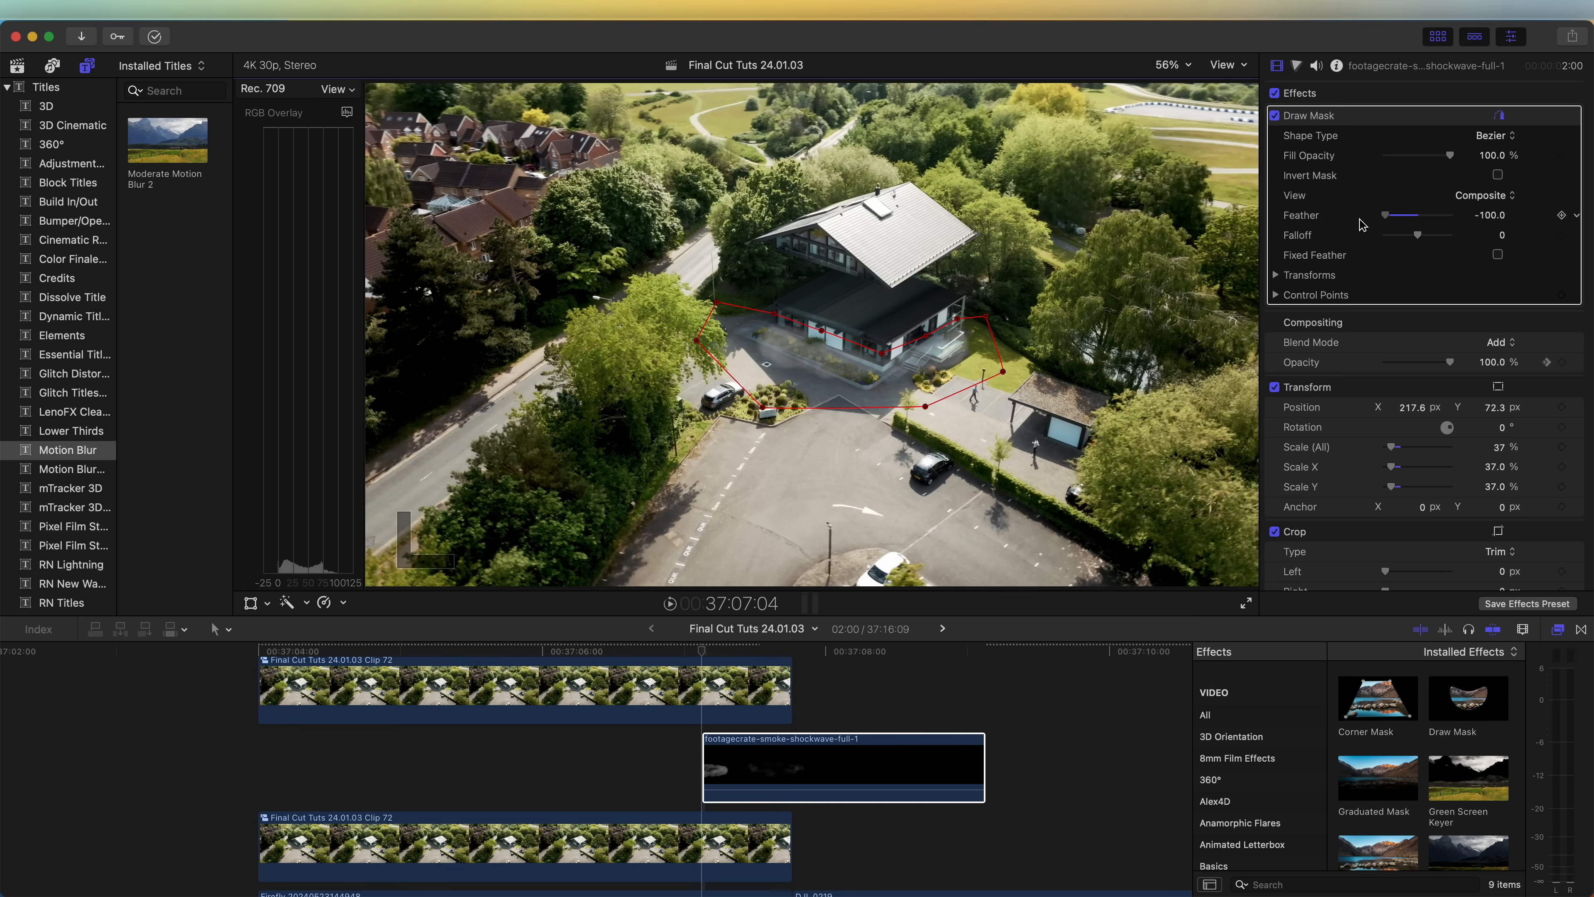
# Select the masked house clip before browsing adjustment layer presets
pyautogui.click(701, 651)
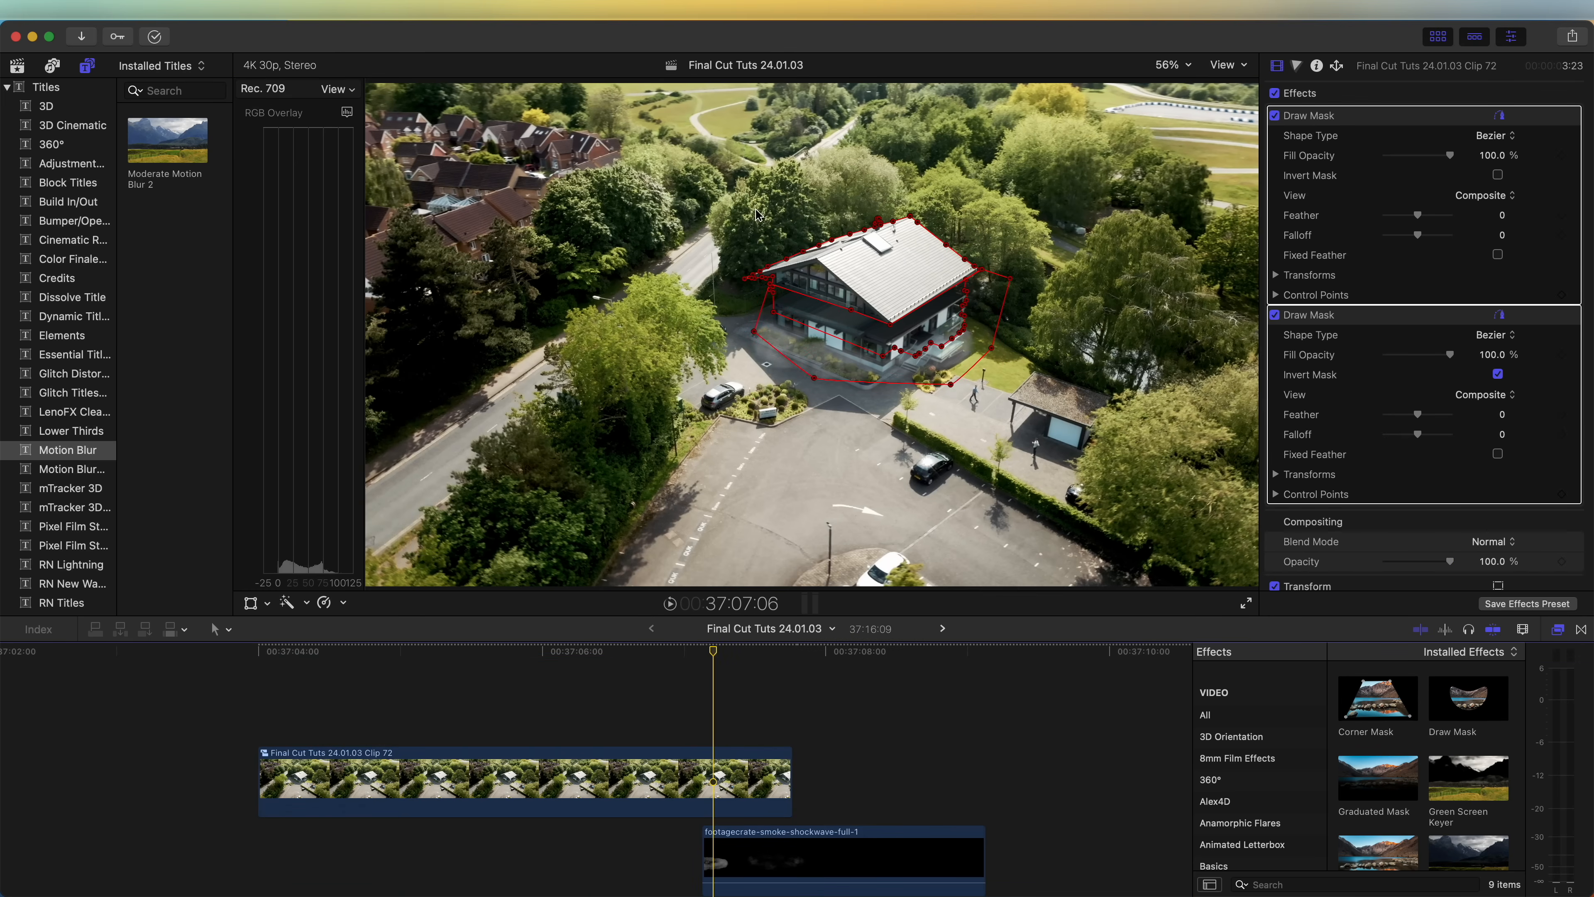
pyautogui.moveTo(927, 229)
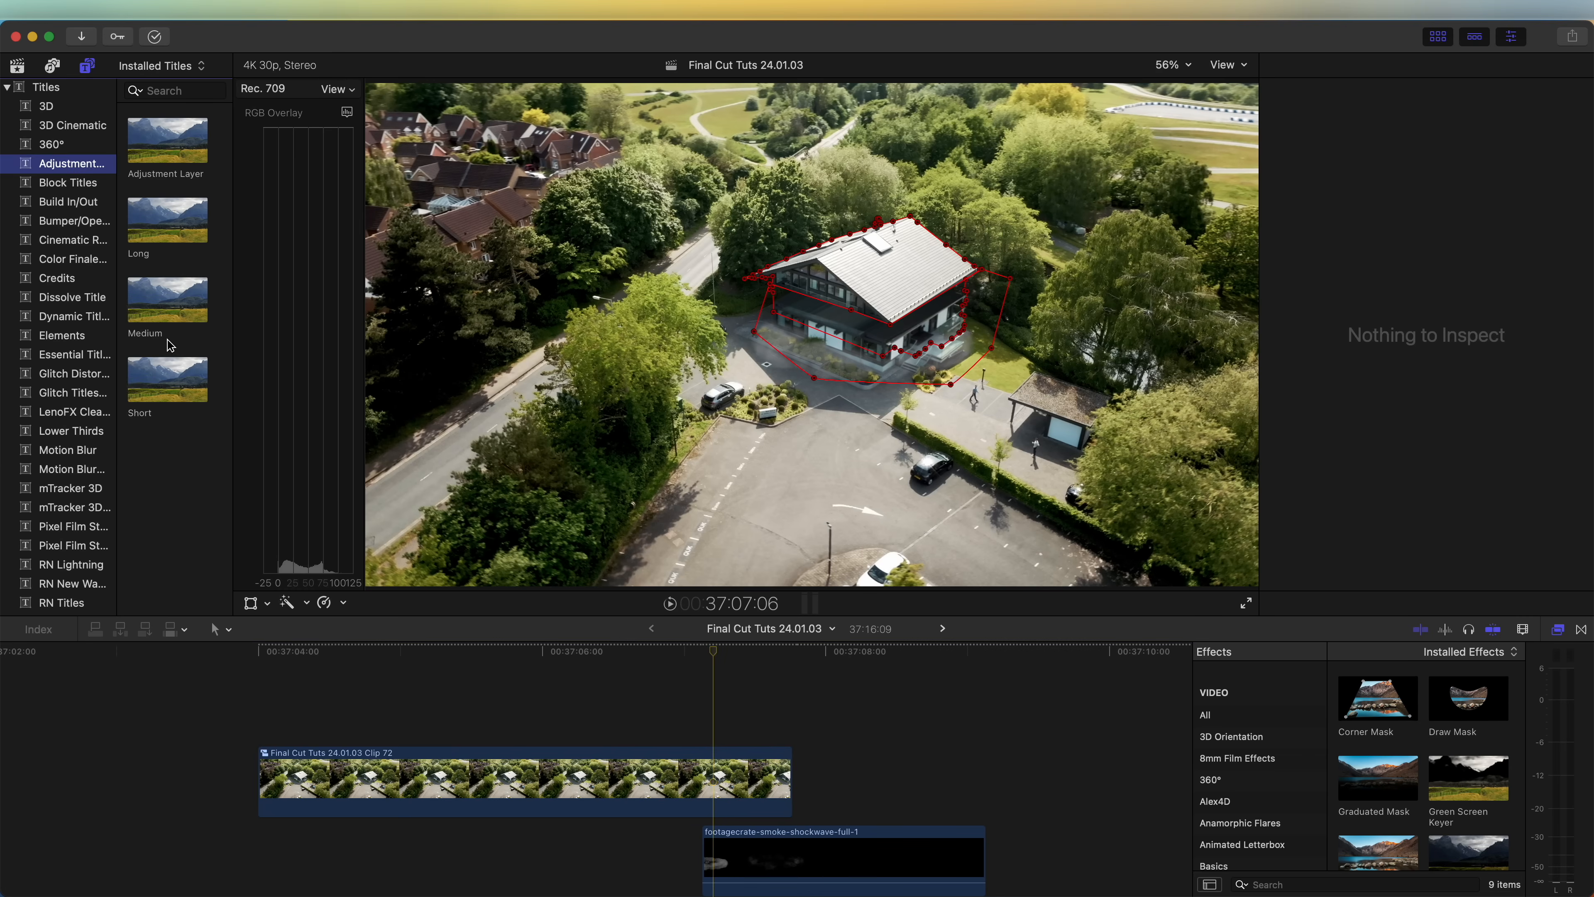
# Add the Short adjustment layer over the clips and shorten its duration to the landing
pyautogui.doubleClick(167, 377)
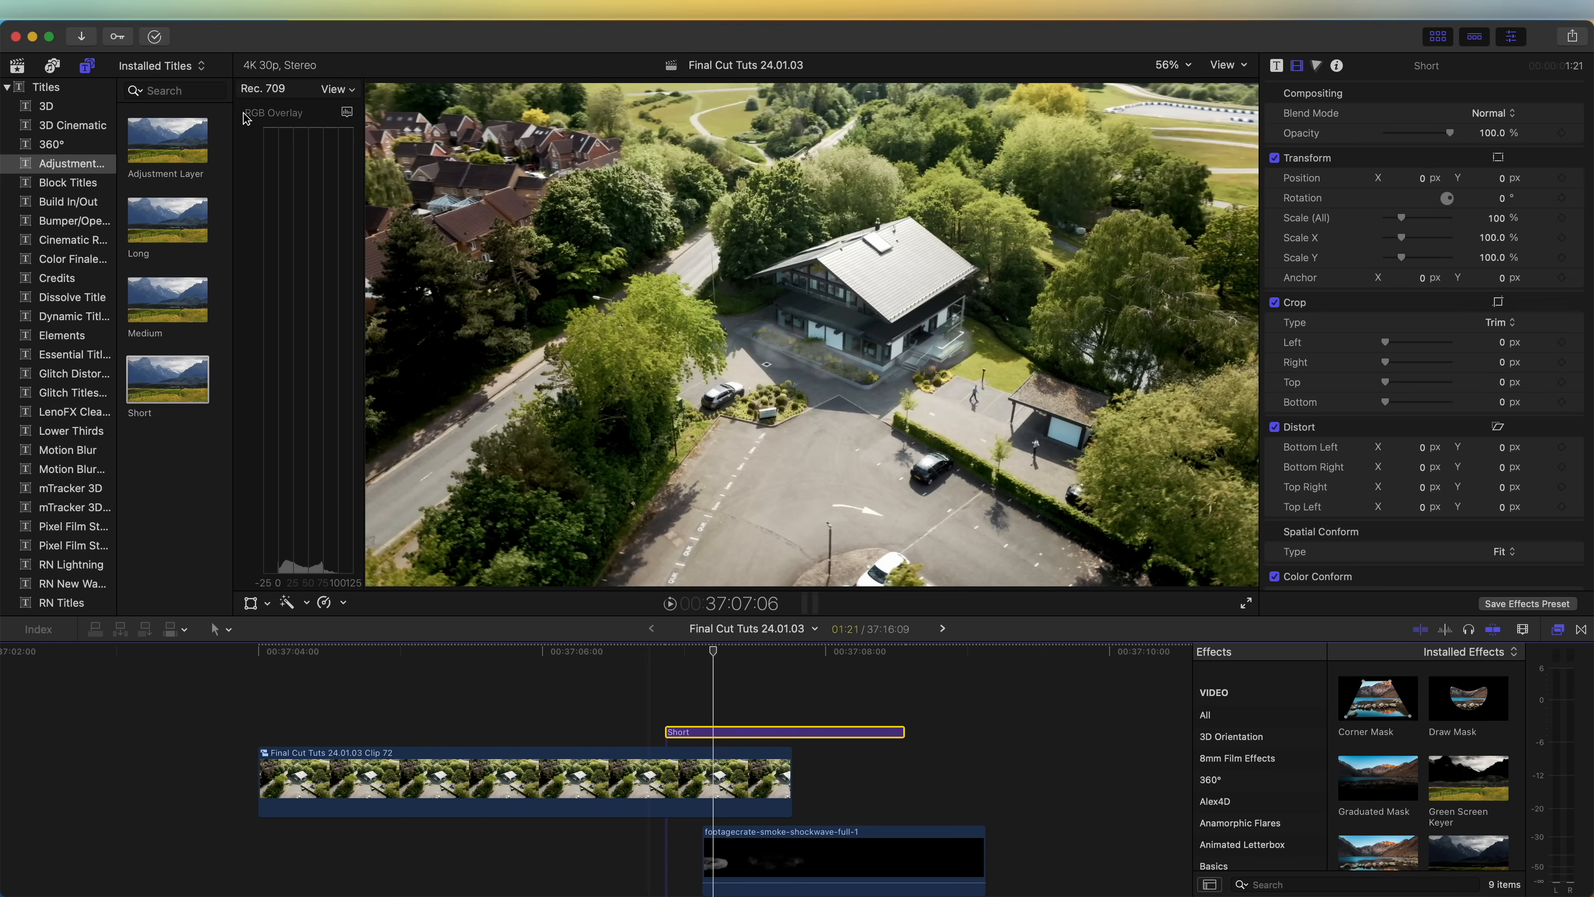
pyautogui.click(164, 378)
pyautogui.write('21')
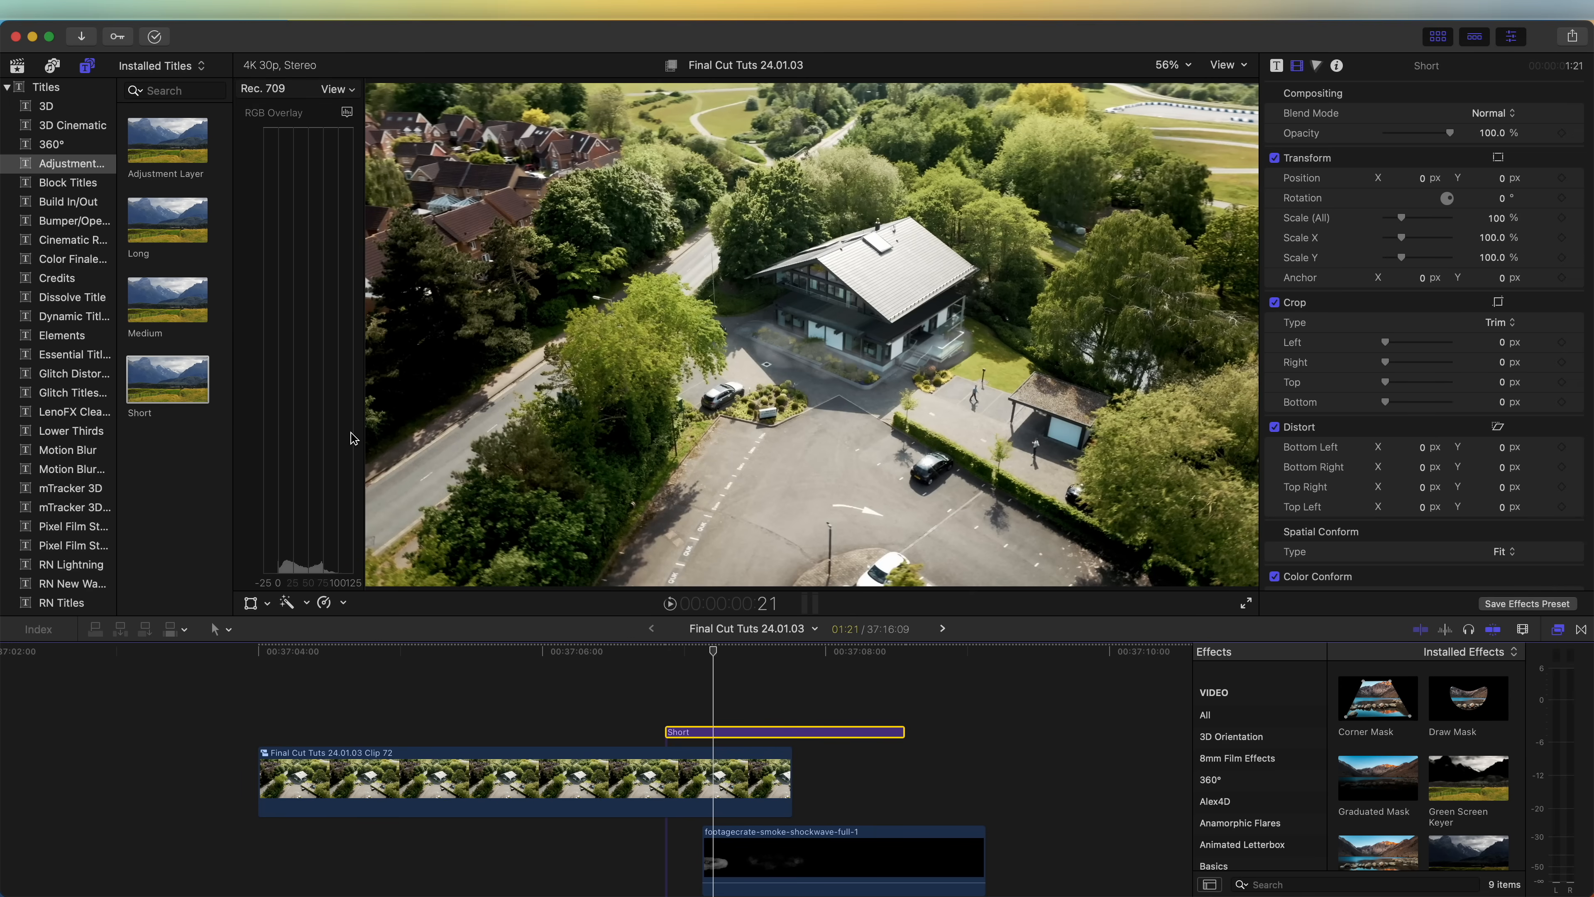
pyautogui.click(747, 732)
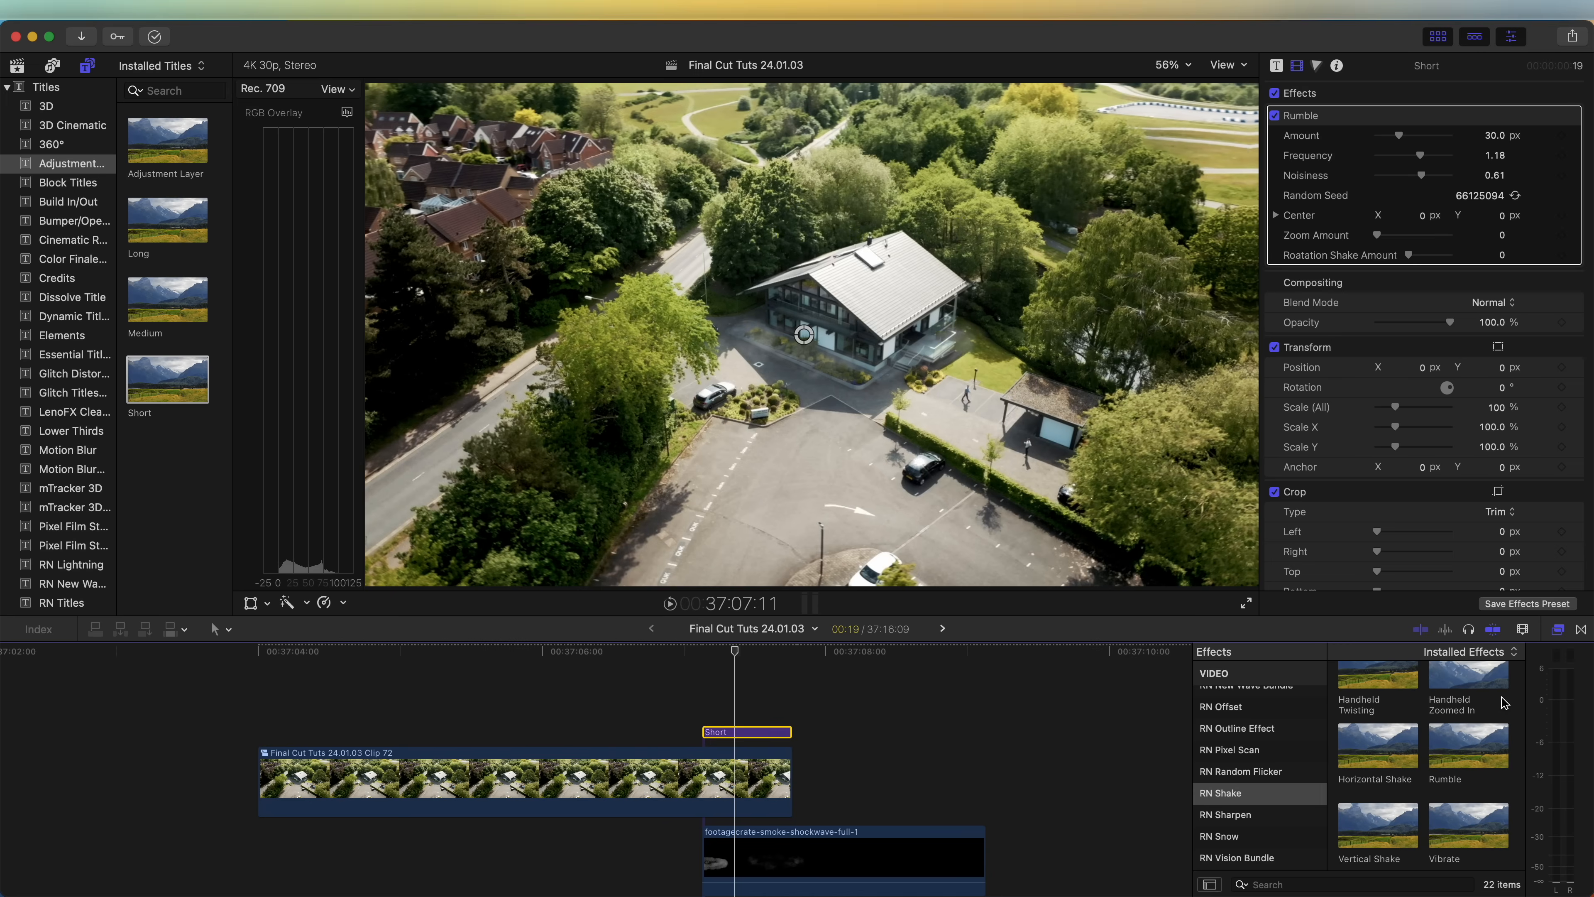
pyautogui.moveTo(1305, 642)
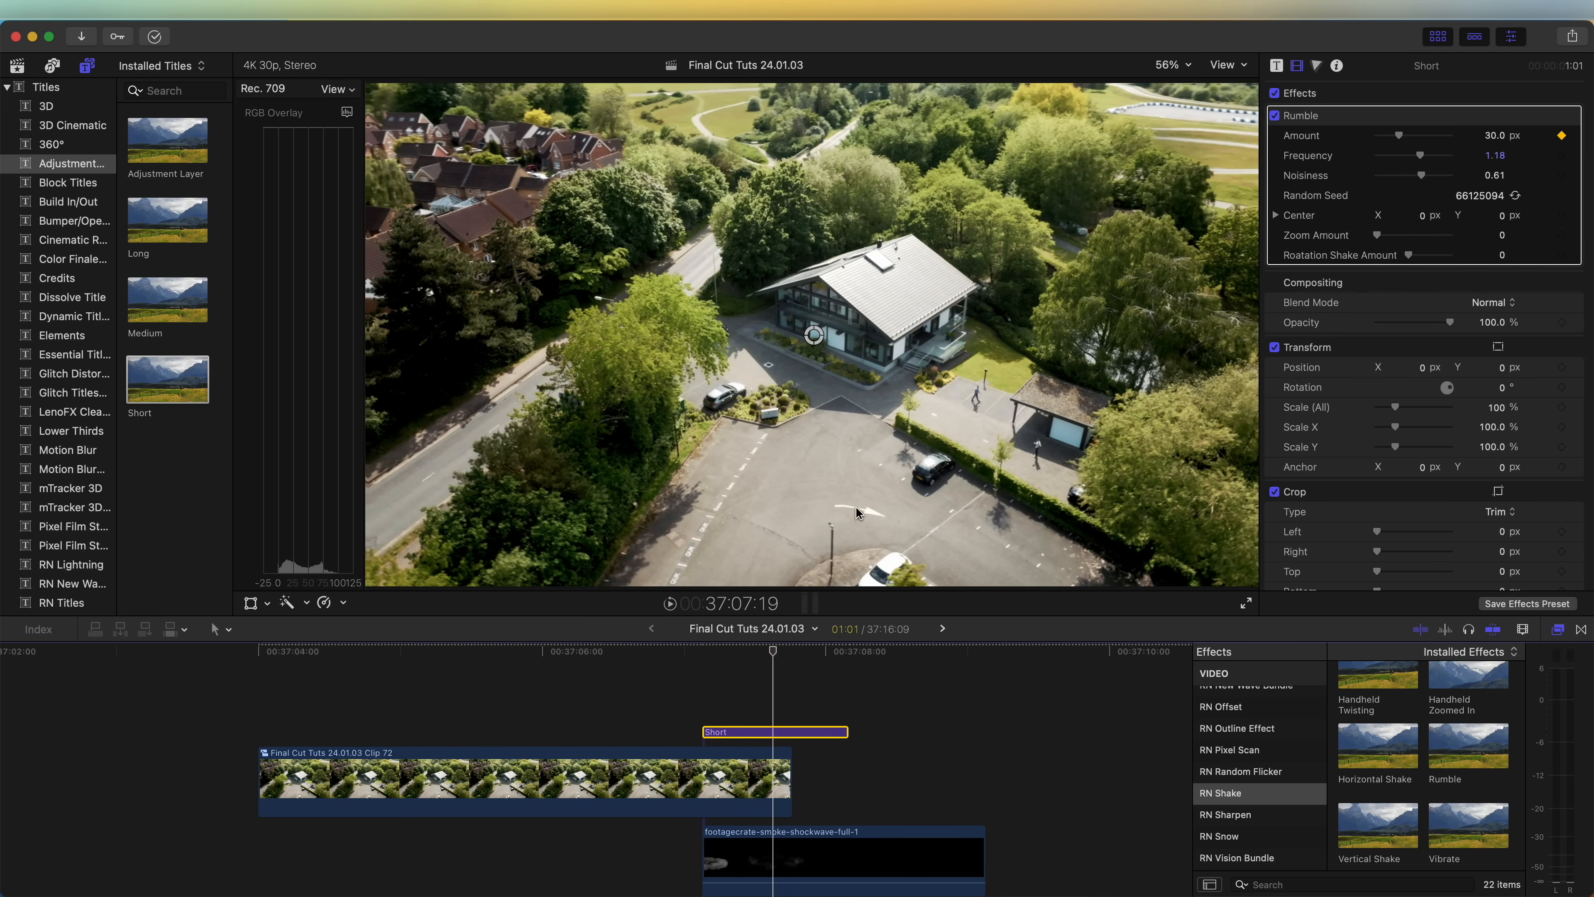
# Ease the Rumble shake Amount down from 30 to 22.4 at a later frame
pyautogui.moveTo(1400, 135); pyautogui.dragTo(1390, 135)
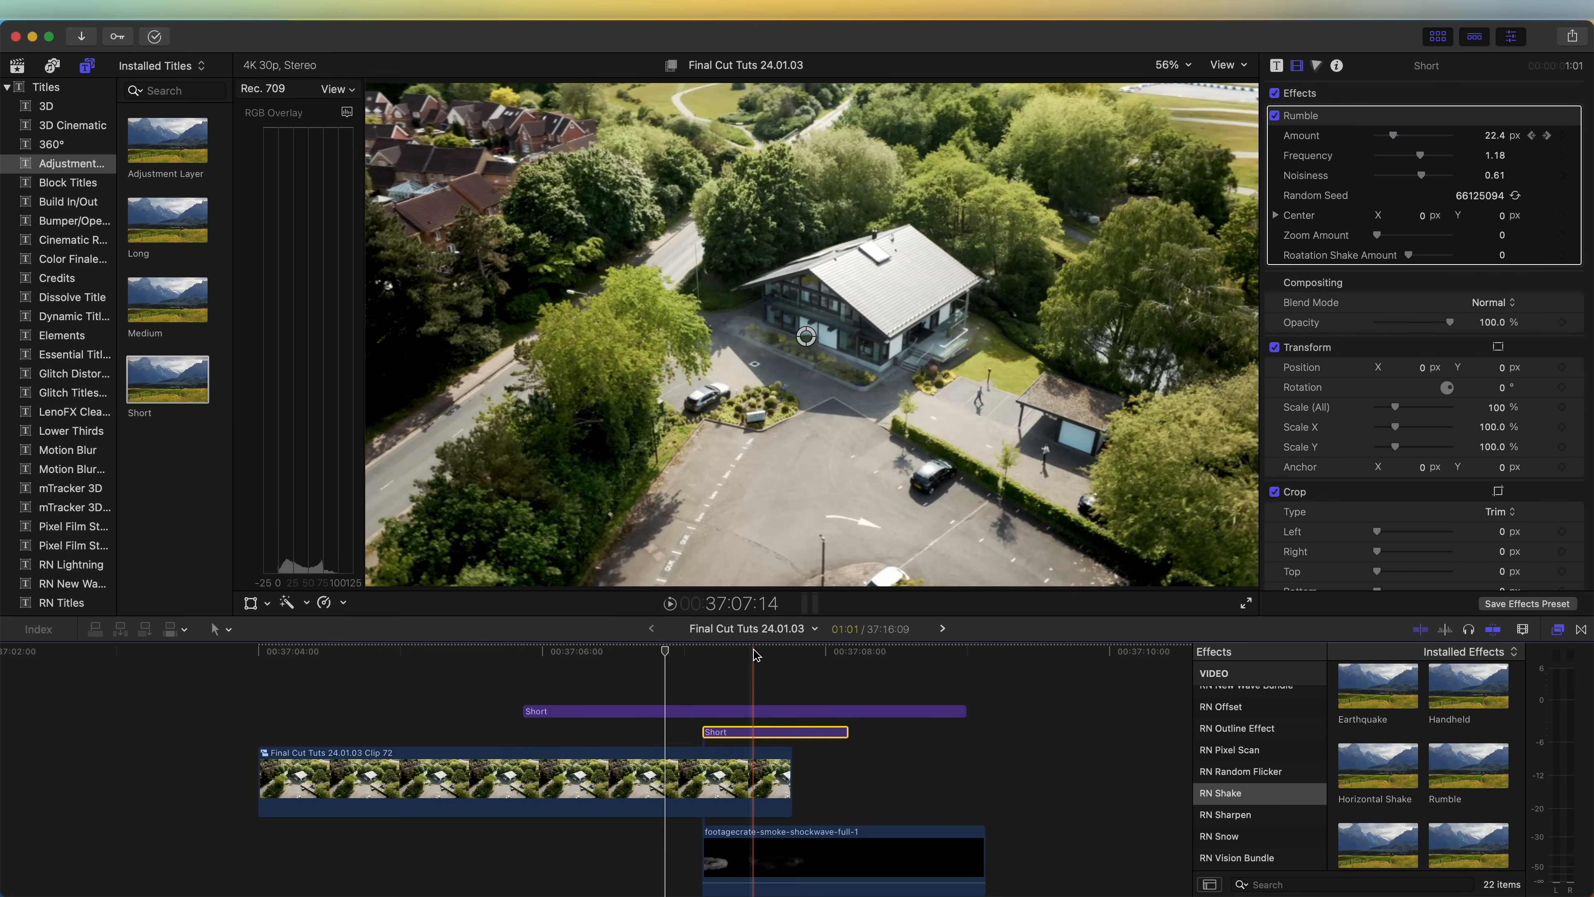
pyautogui.click(72, 468)
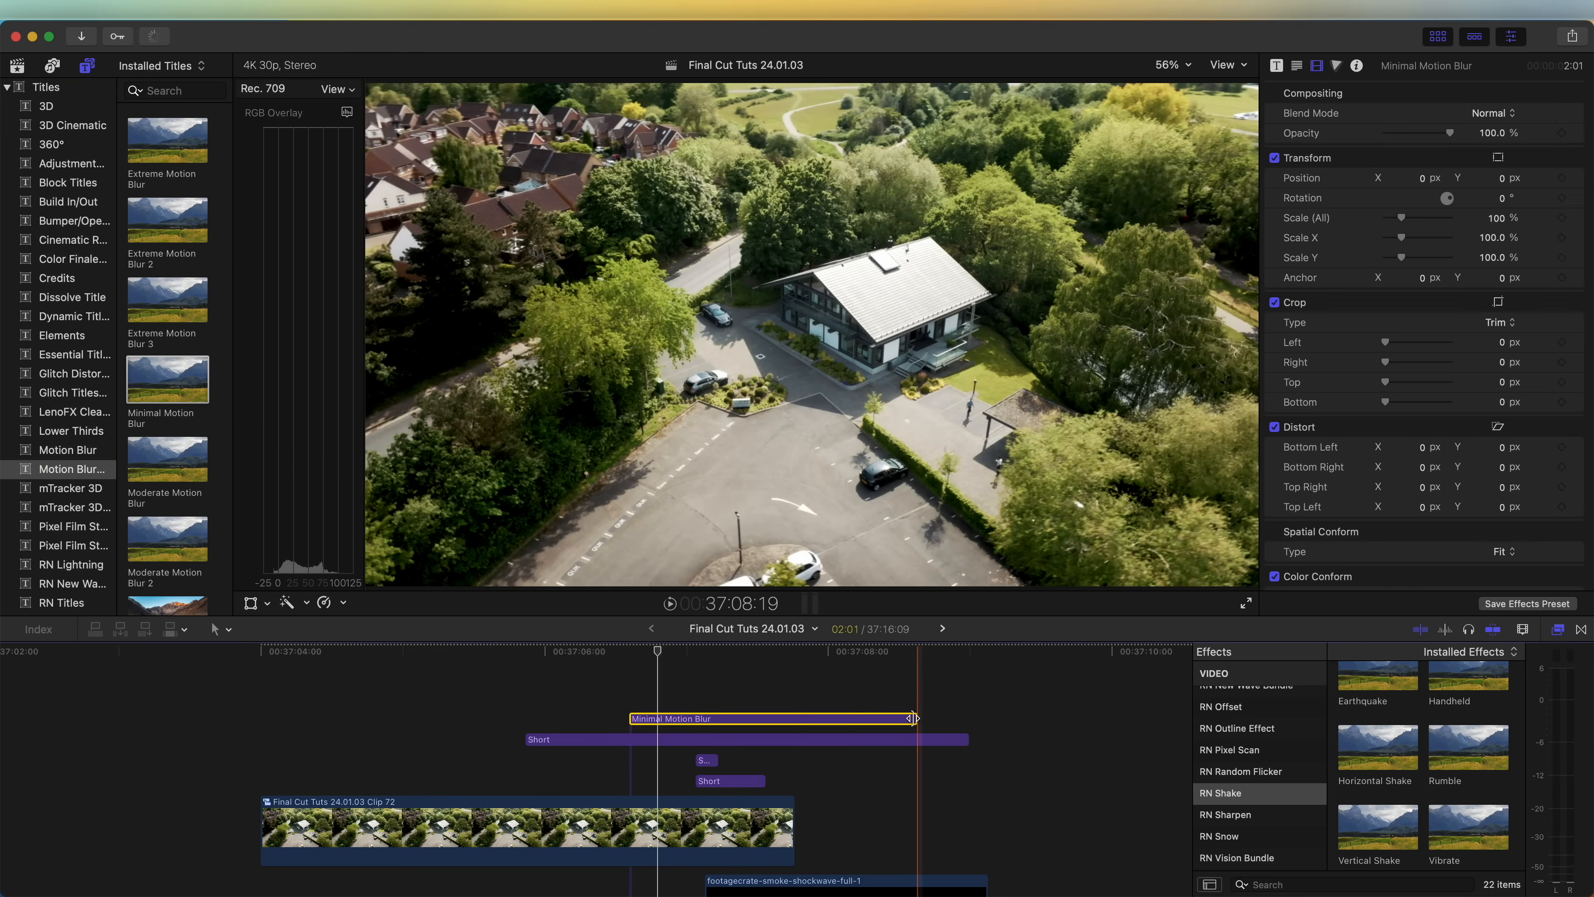
# Stretch the Minimal Motion Blur layer across the landing and return to an airborne frame
pyautogui.moveTo(910, 717); pyautogui.dragTo(767, 725)
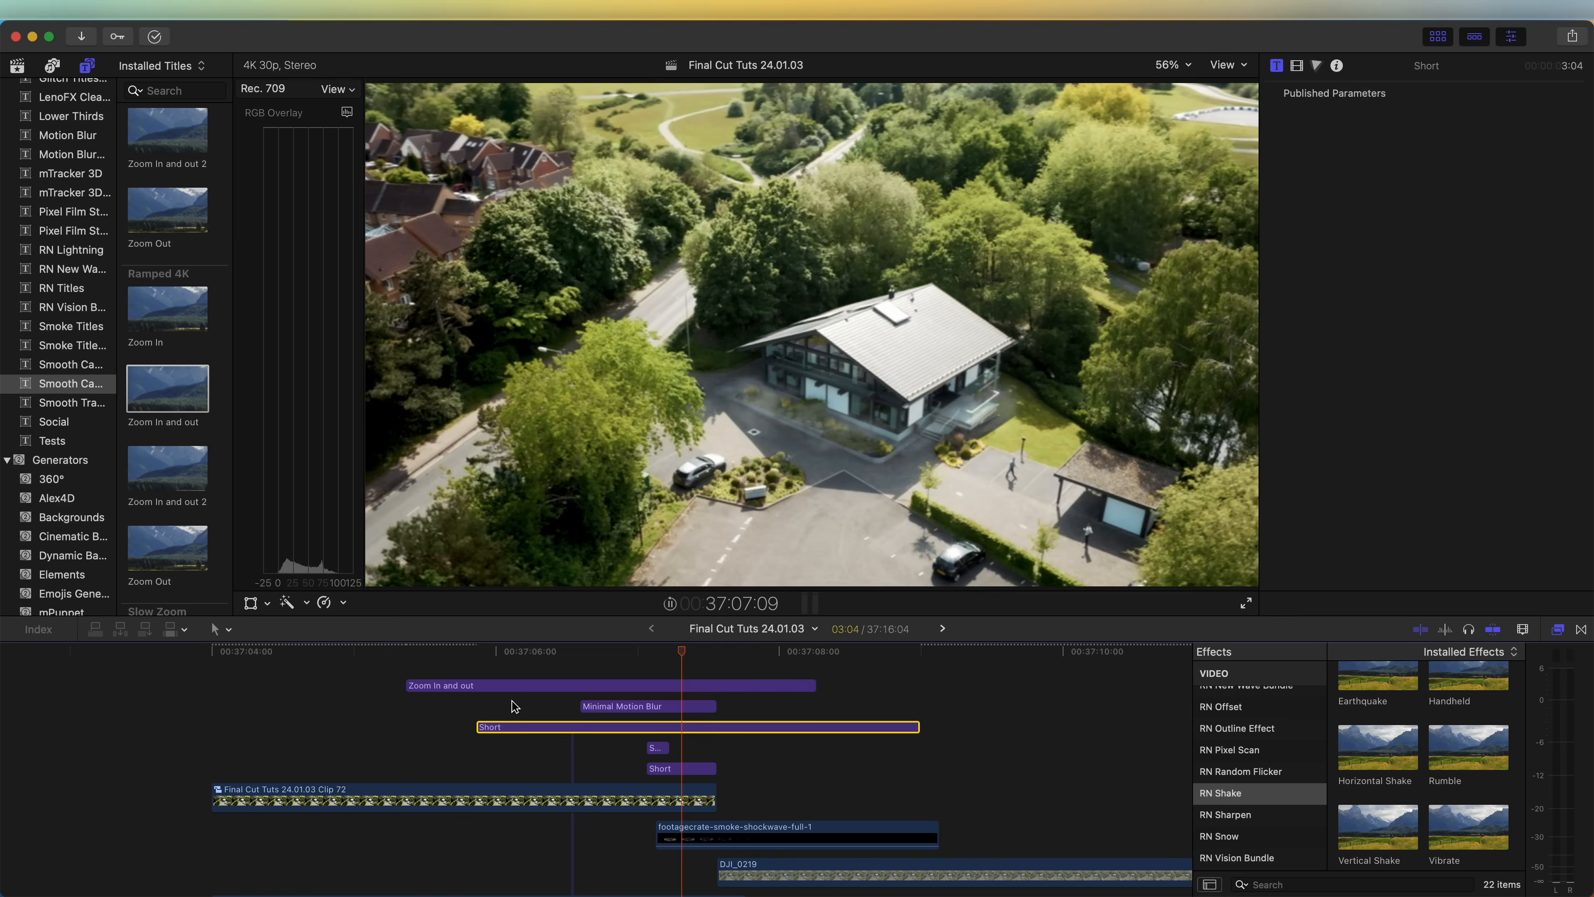
pyautogui.click(634, 651)
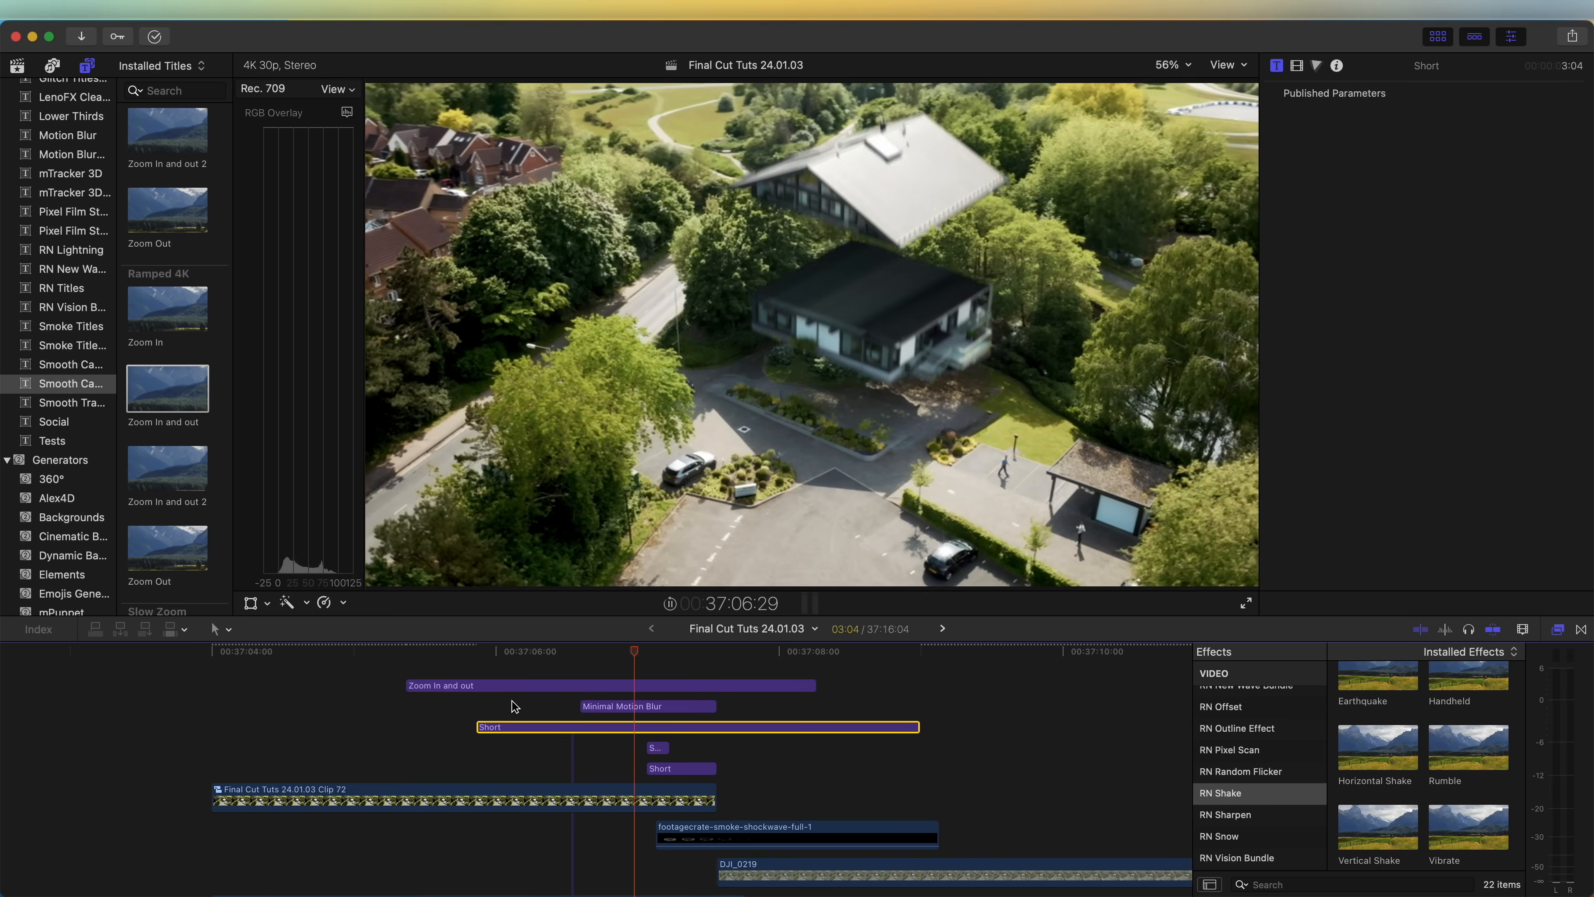